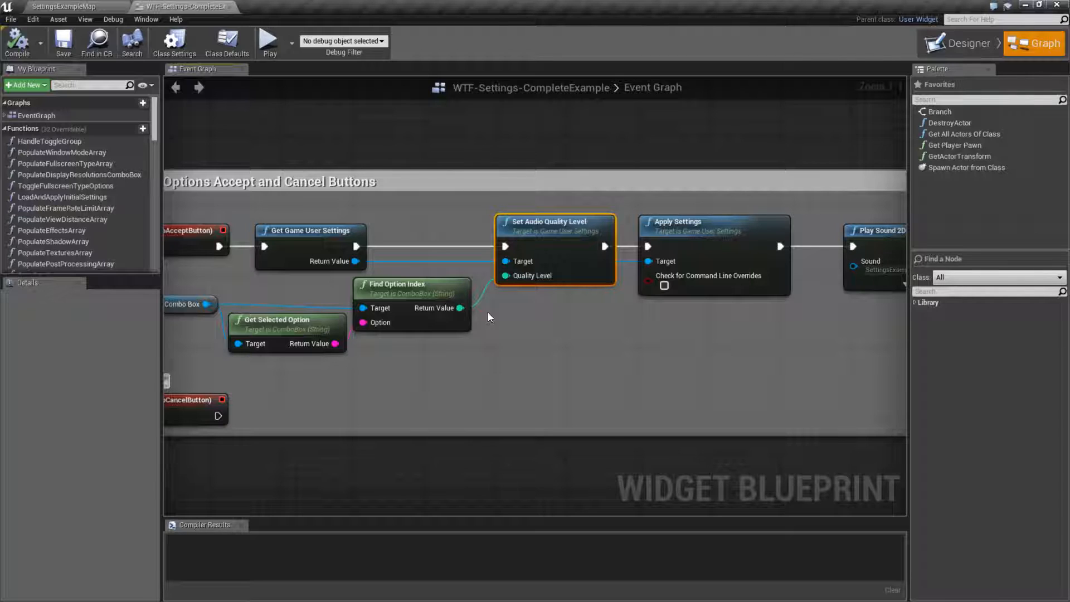
mouse_move(553, 224)
type("audio")
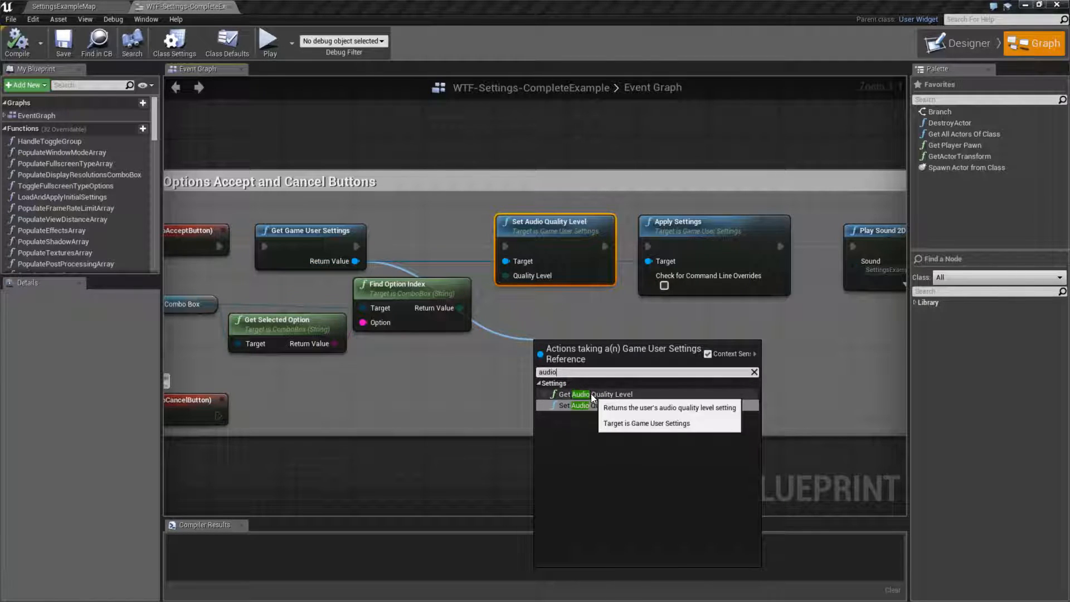
mouse_move(581, 406)
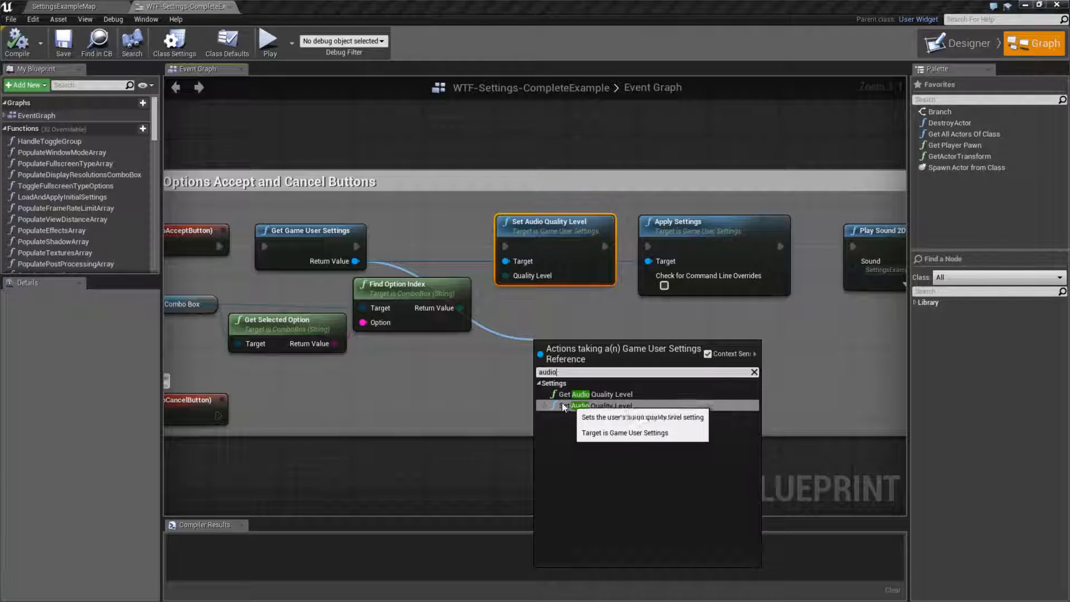
Dismiss the node search and launch a level preview showing the audio settings.
left_click(601, 405)
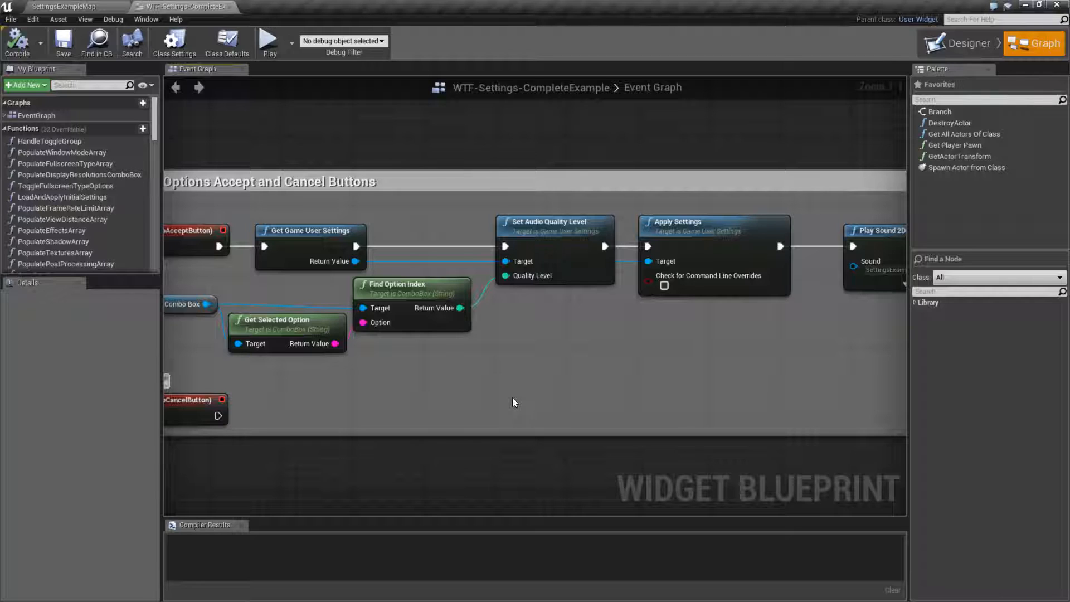
mouse_move(461, 371)
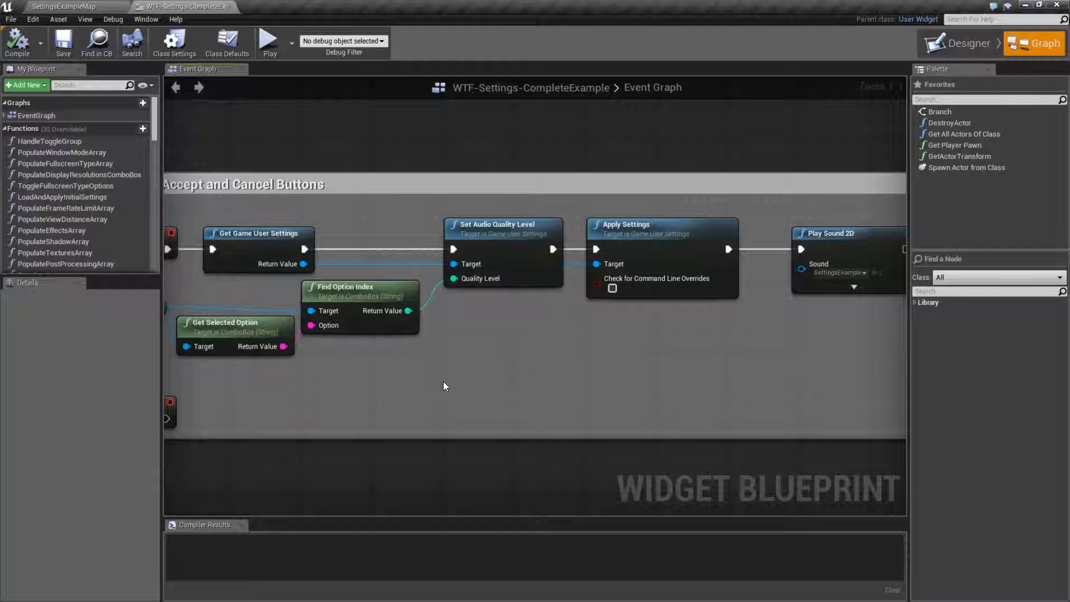
mouse_move(269, 42)
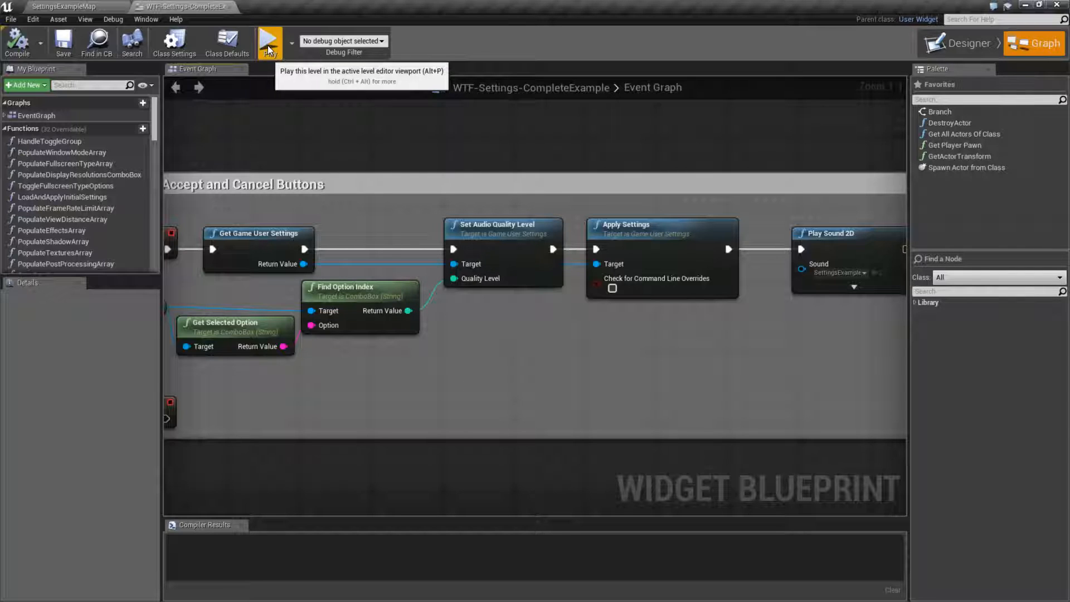
left_click(268, 41)
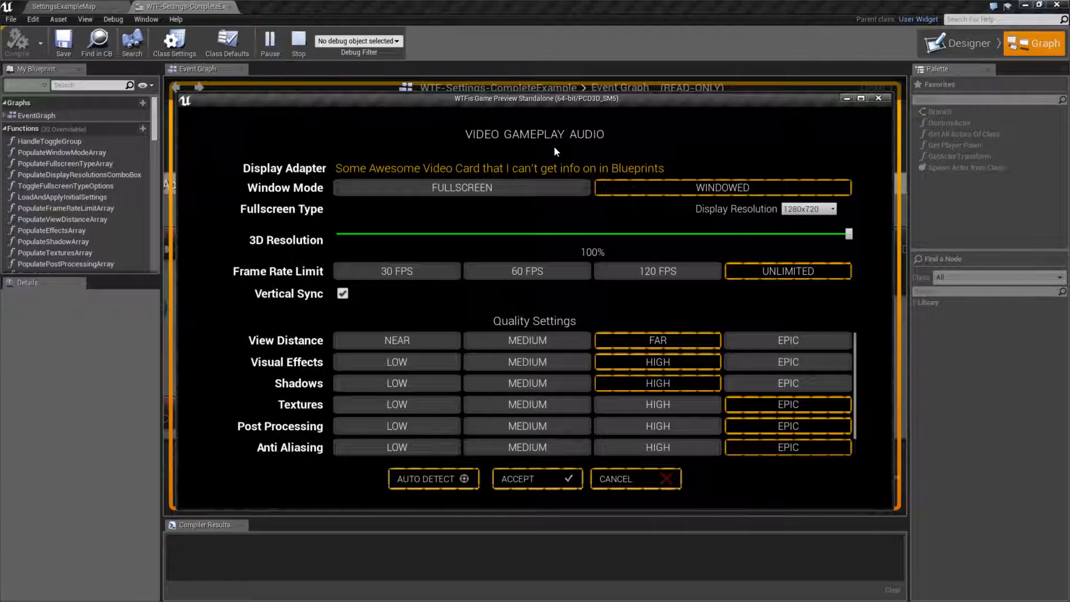
left_click(571, 133)
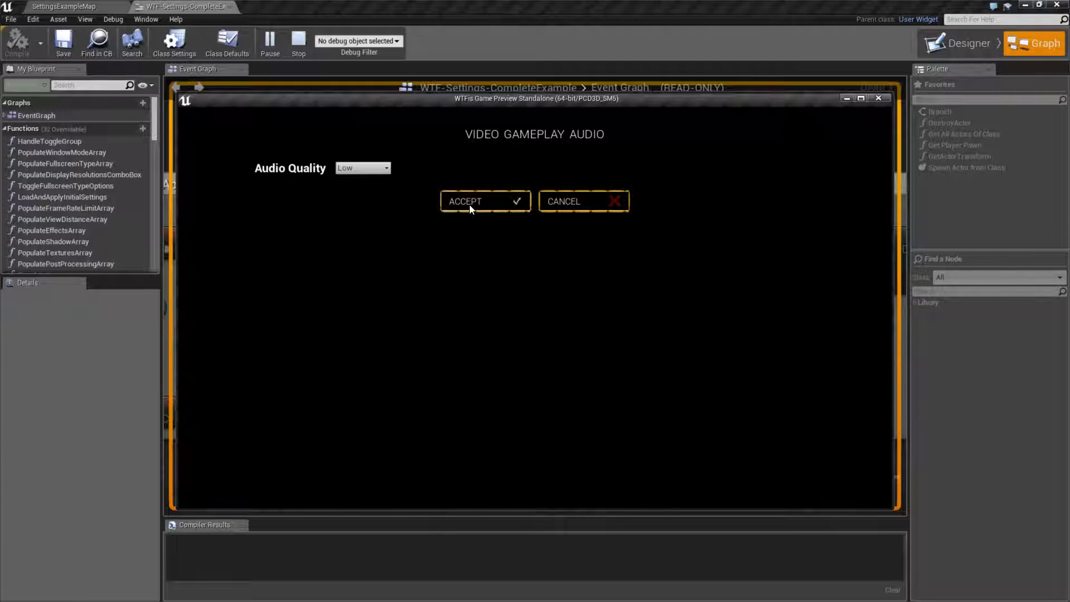
Switch the preview's audio quality to Medium, then to High, and accept it.
left_click(363, 168)
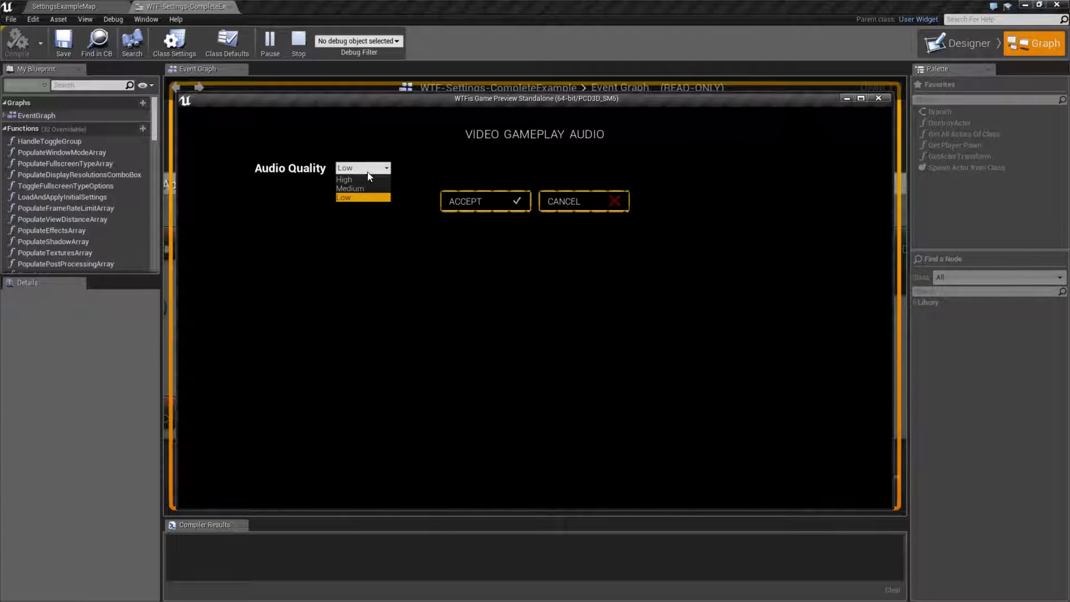
left_click(350, 189)
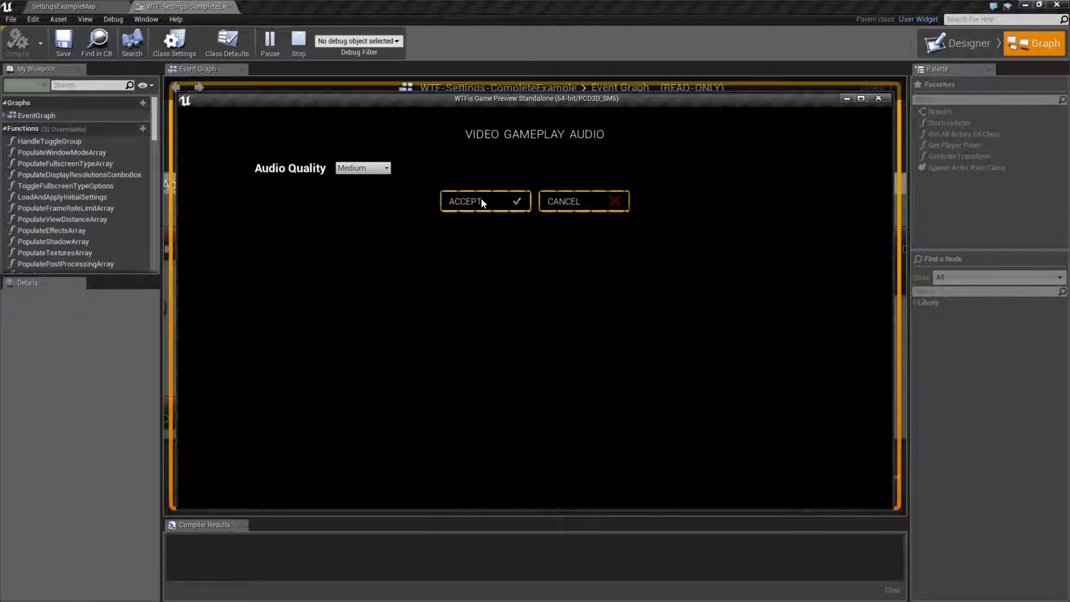
left_click(362, 167)
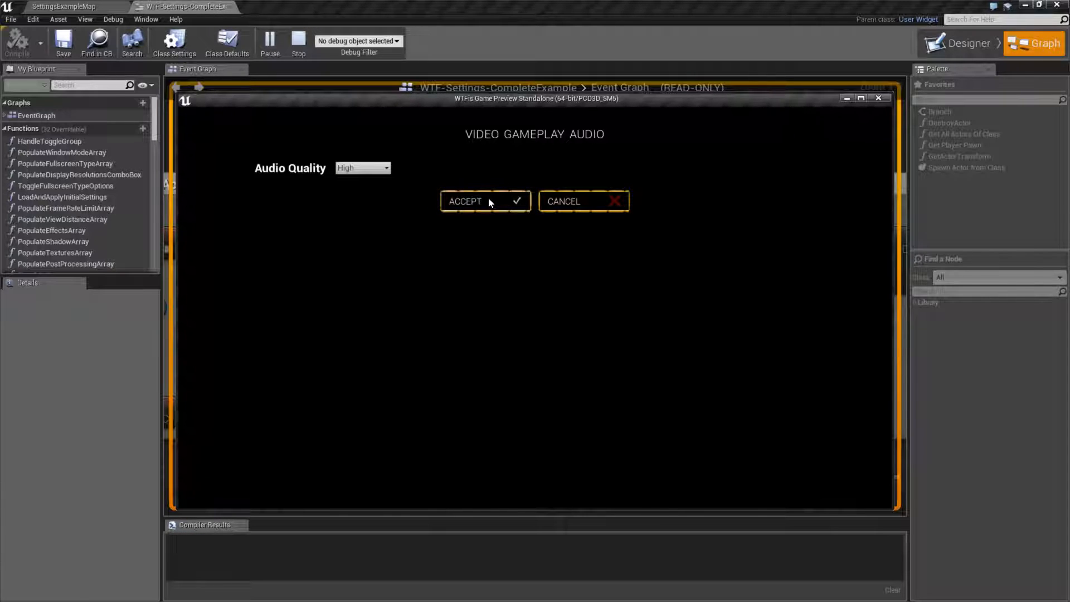
left_click(298, 42)
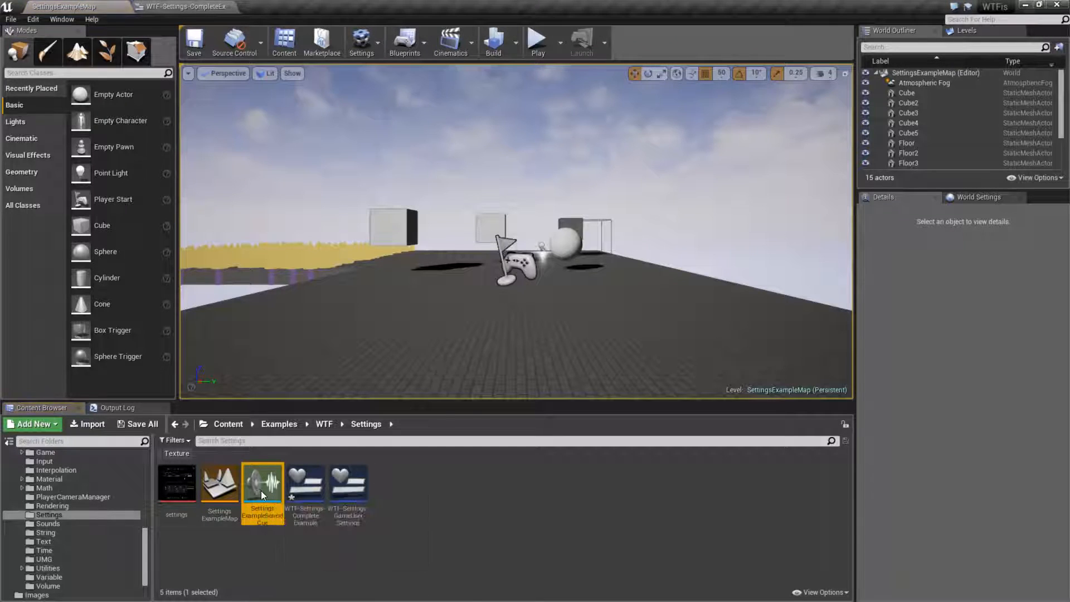
Open the example sound cue and inspect GenericSound1, GenericSound2 and the Quality Level node.
double_click(263, 483)
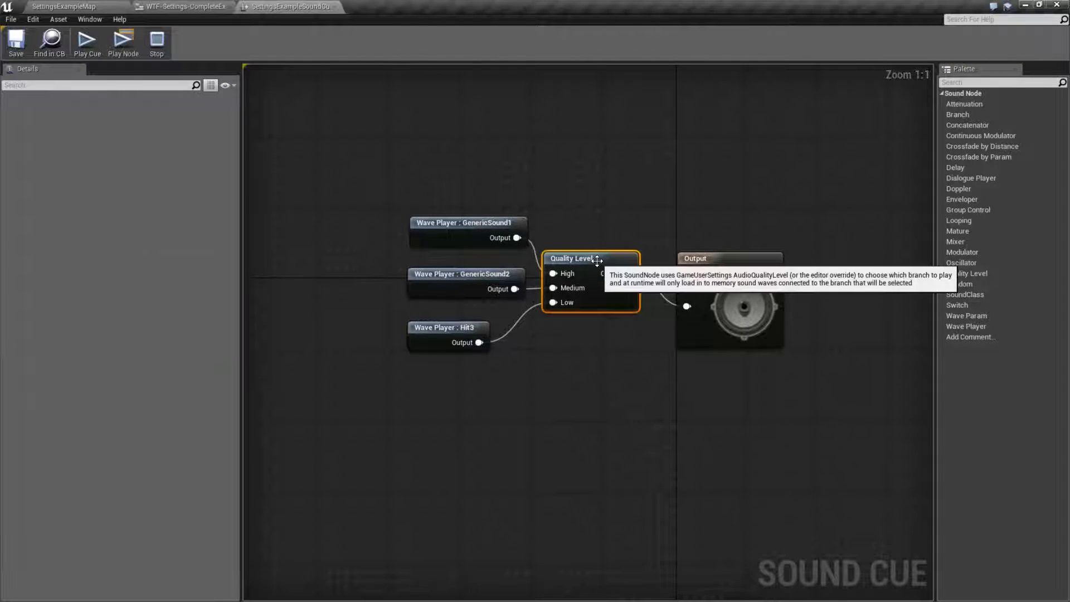
left_click(467, 222)
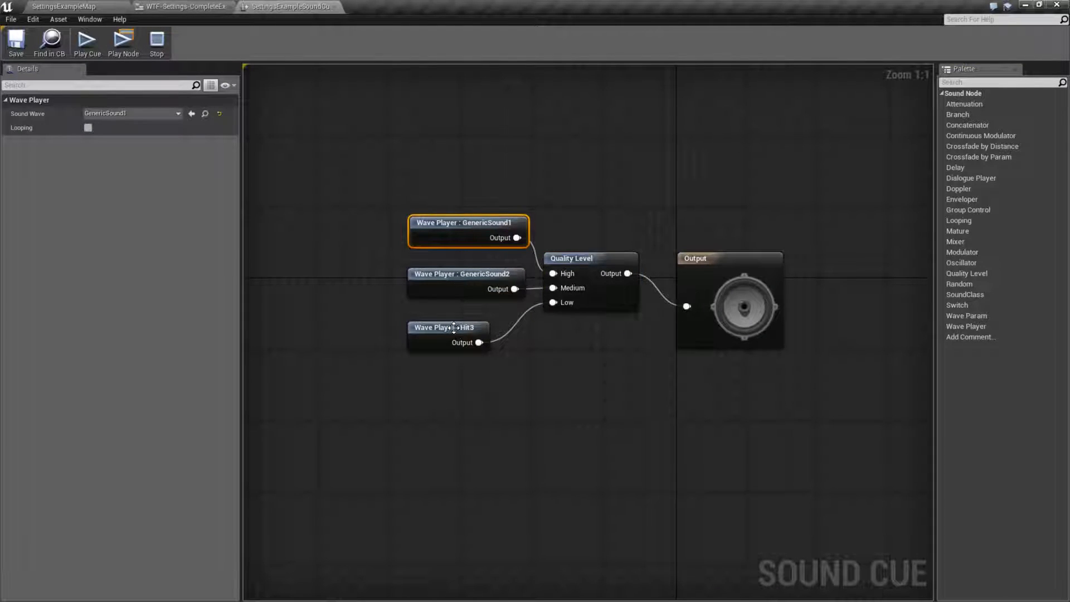
mouse_move(87, 42)
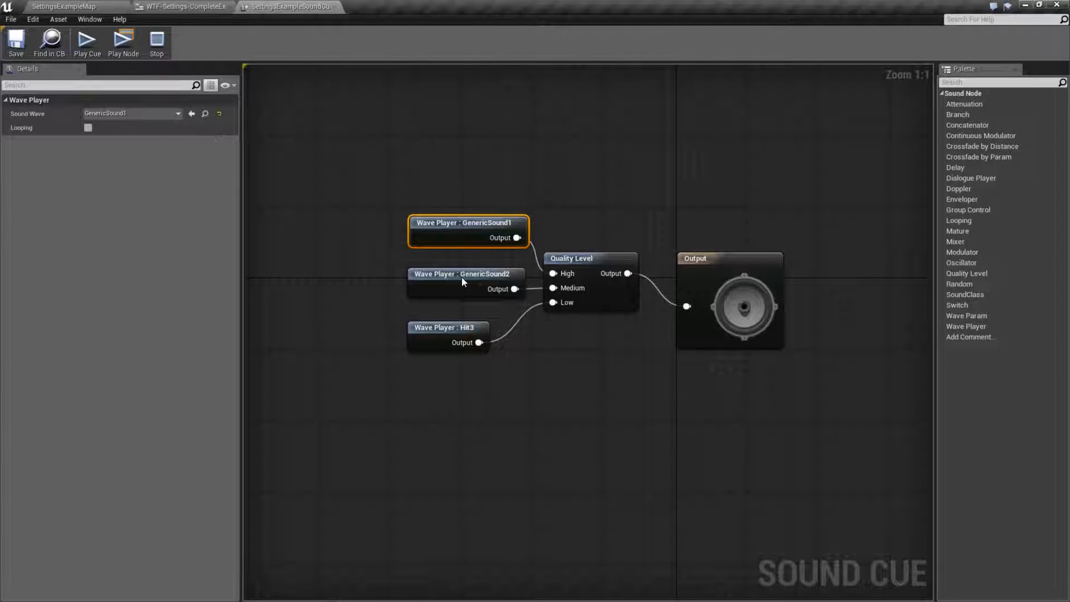
left_click(465, 274)
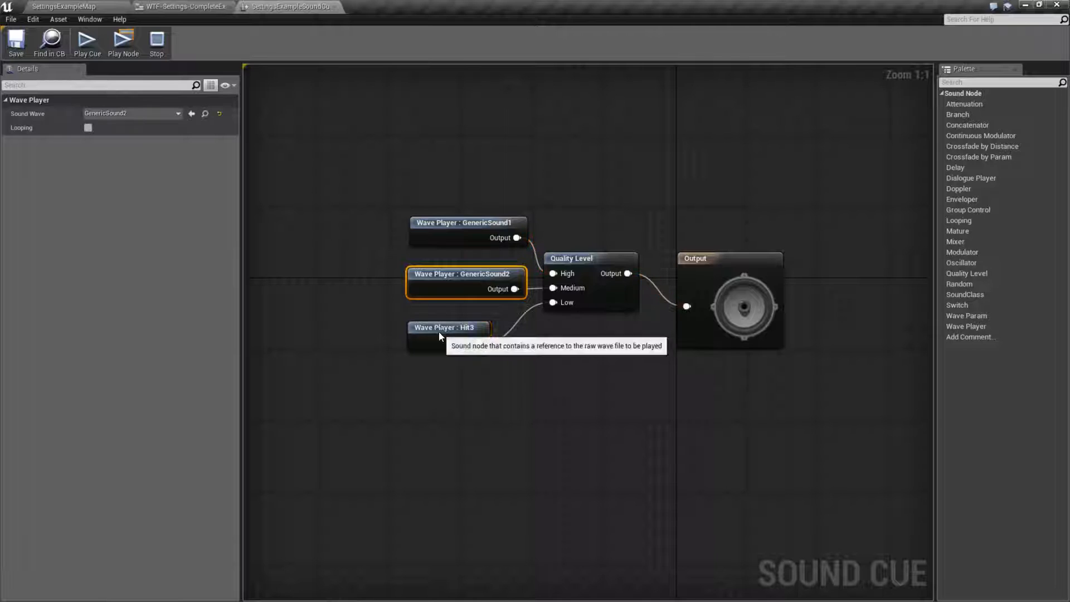
left_click(445, 328)
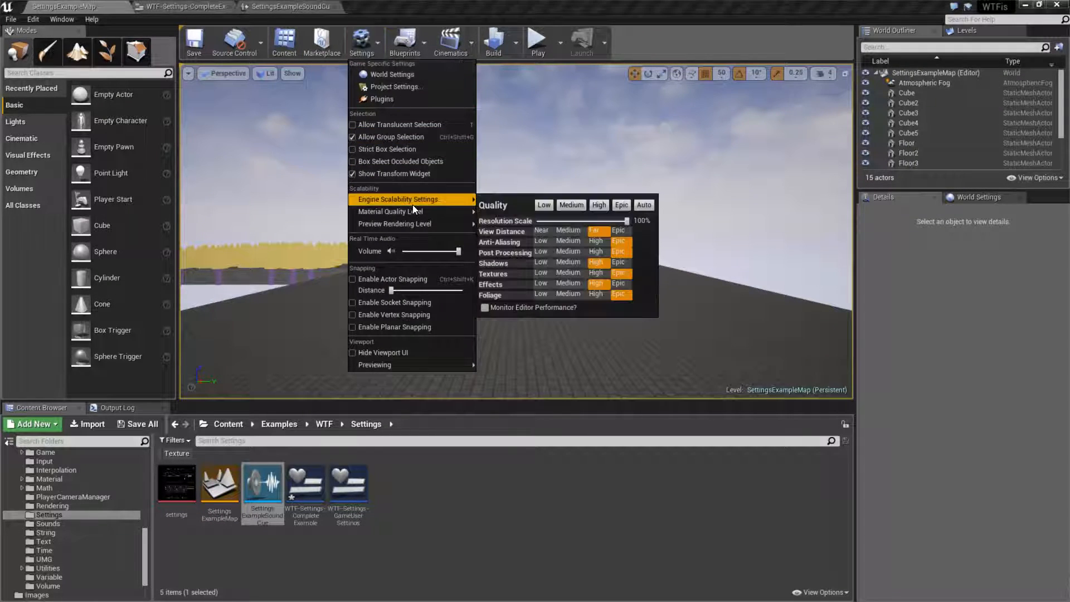
mouse_move(390, 211)
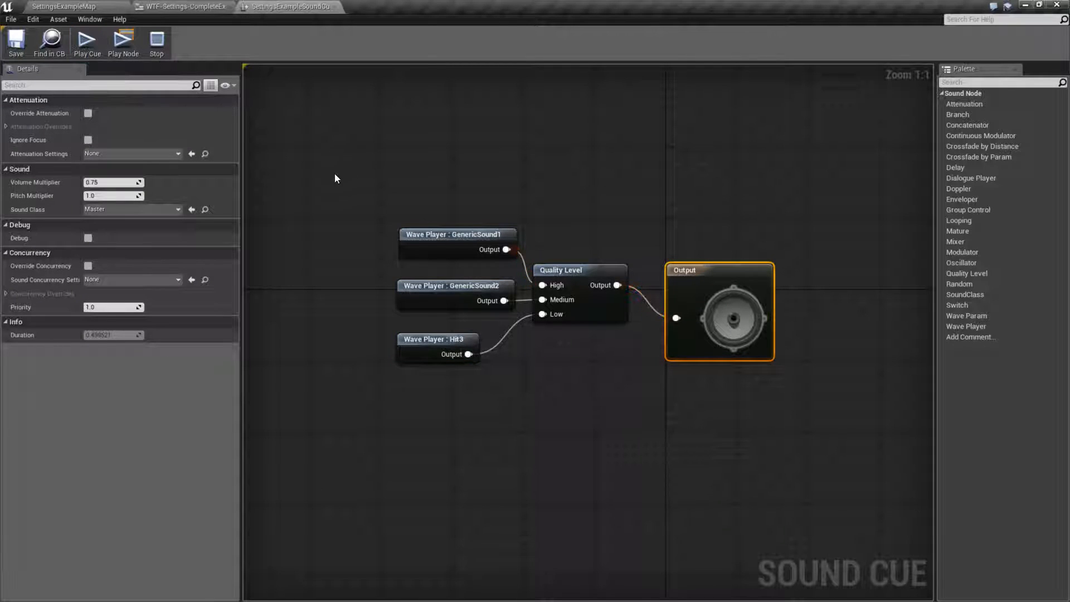
left_click(438, 340)
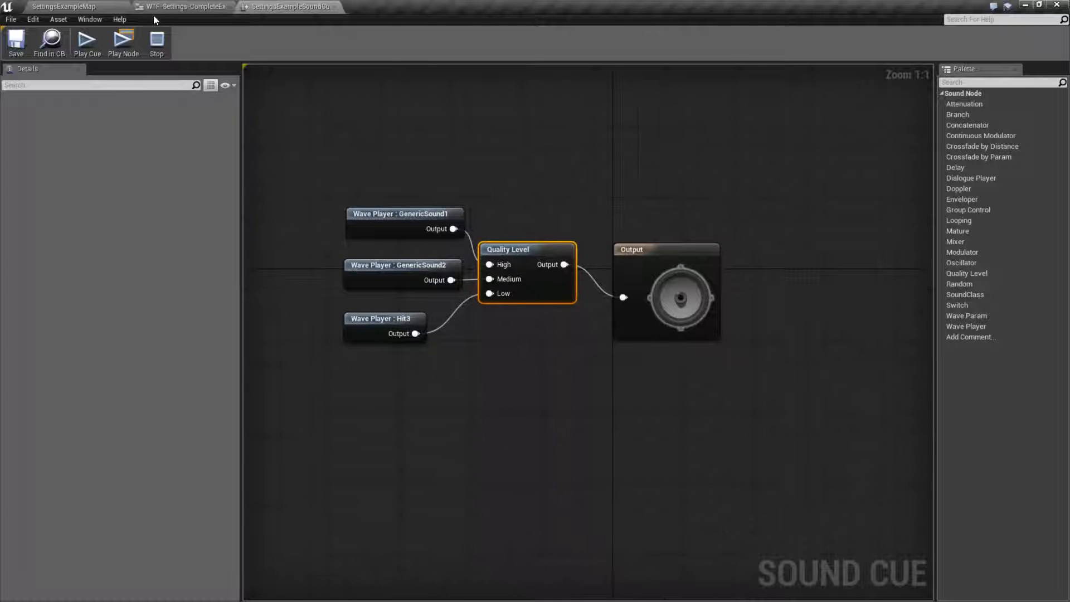
Compile the settings widget blueprint and bring up the packaged game folder.
left_click(181, 7)
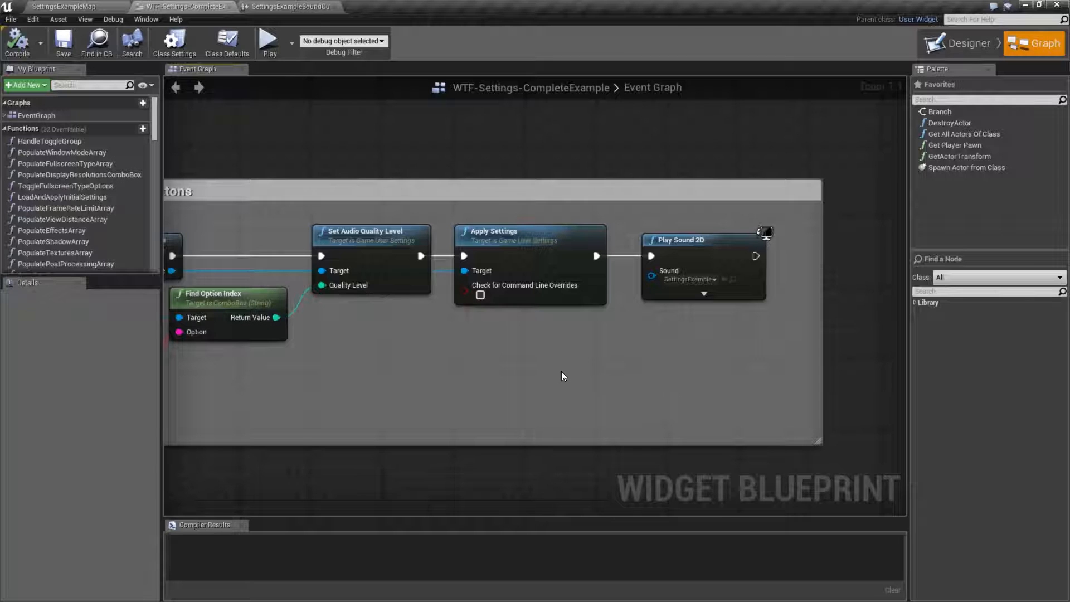
left_click(16, 43)
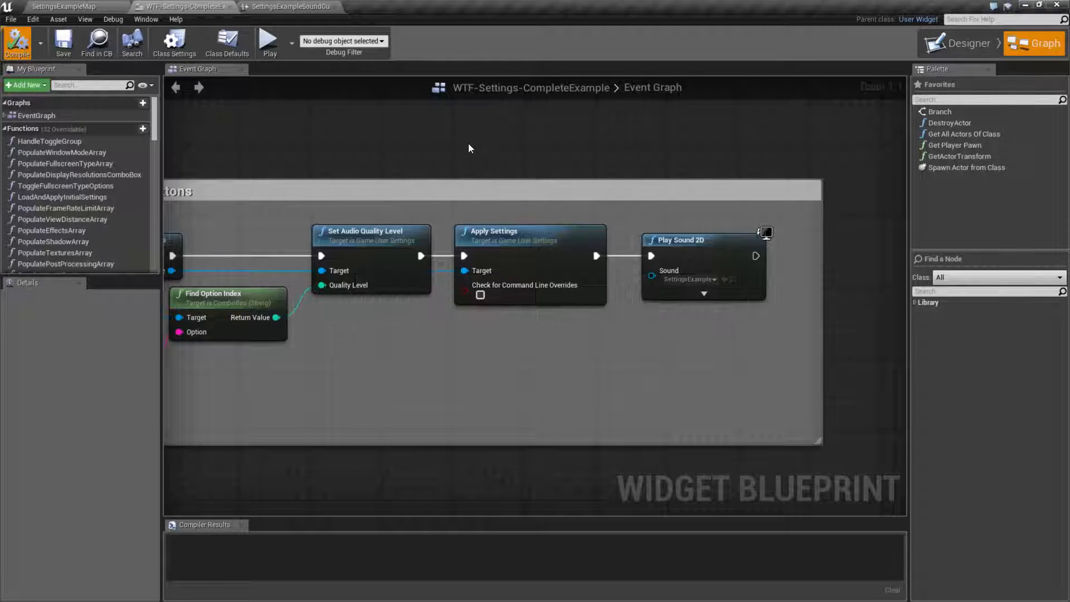
left_click(17, 41)
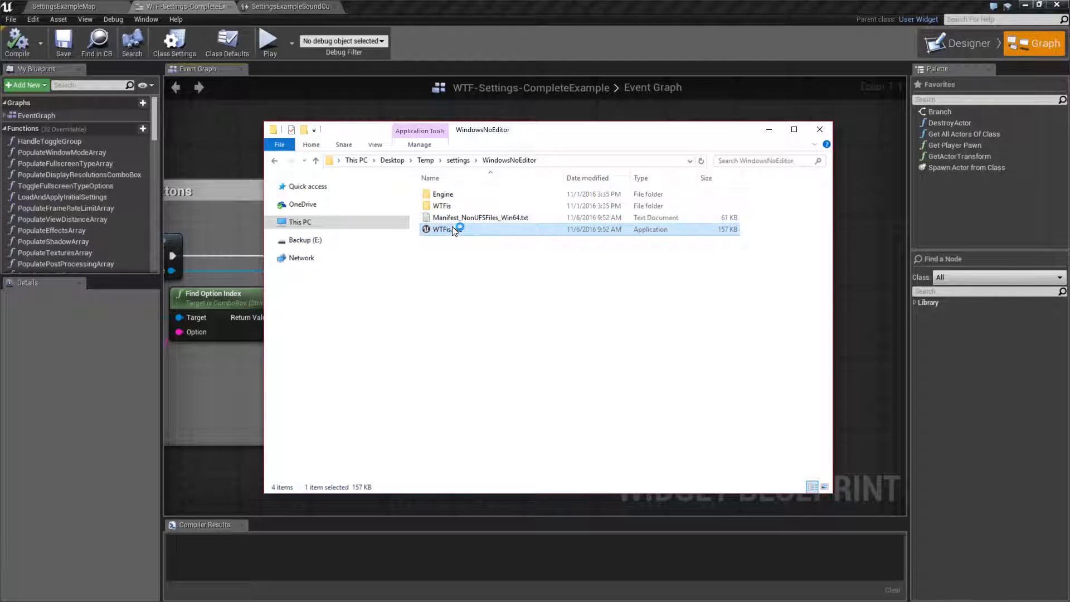
Launch the packaged WTFis game and set its audio quality to Medium.
double_click(442, 229)
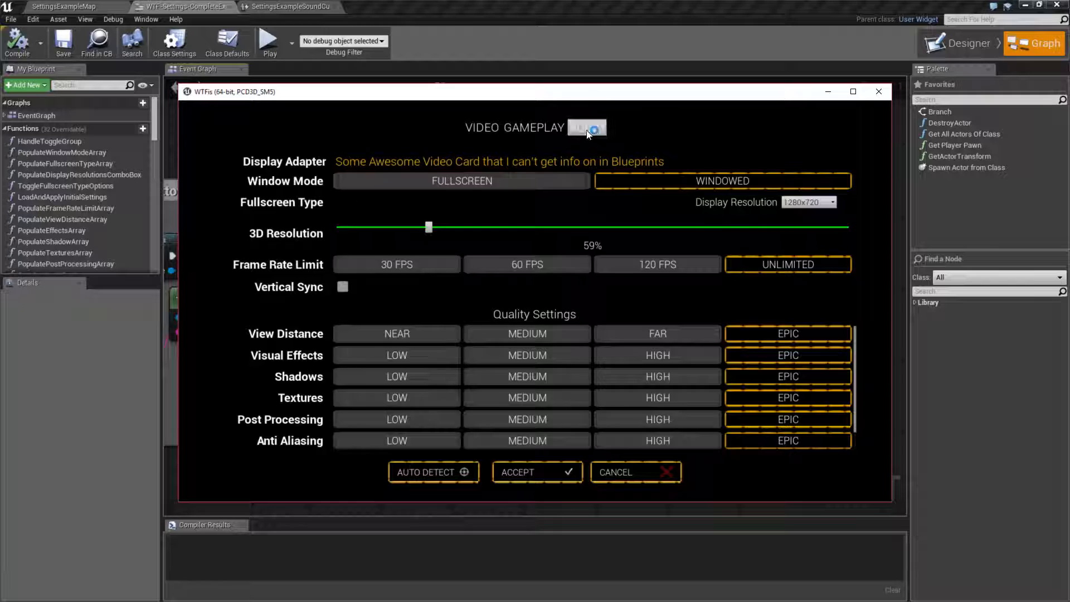
left_click(587, 128)
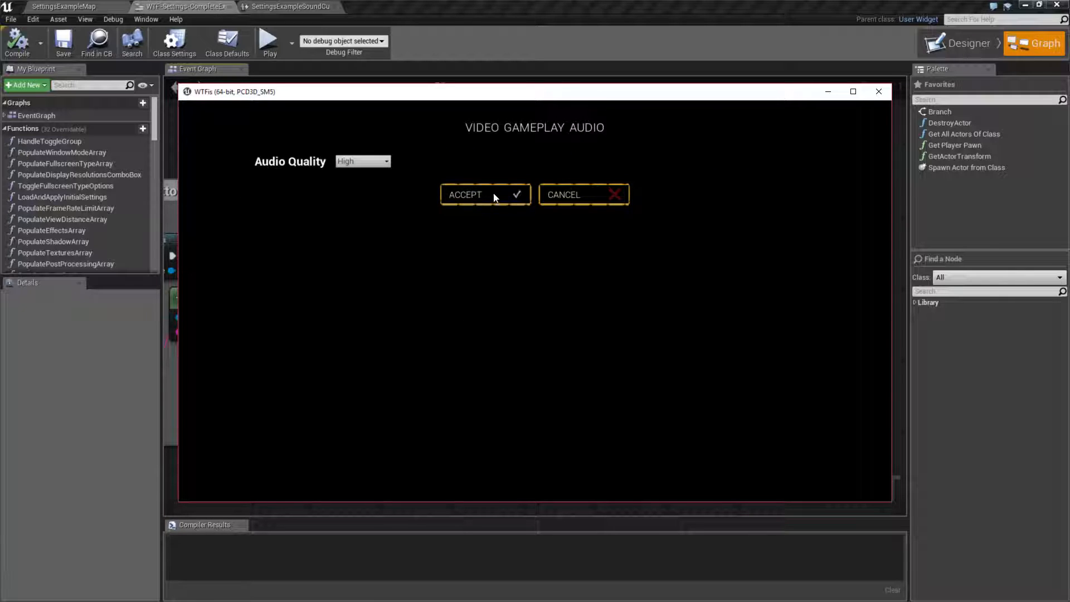
left_click(362, 162)
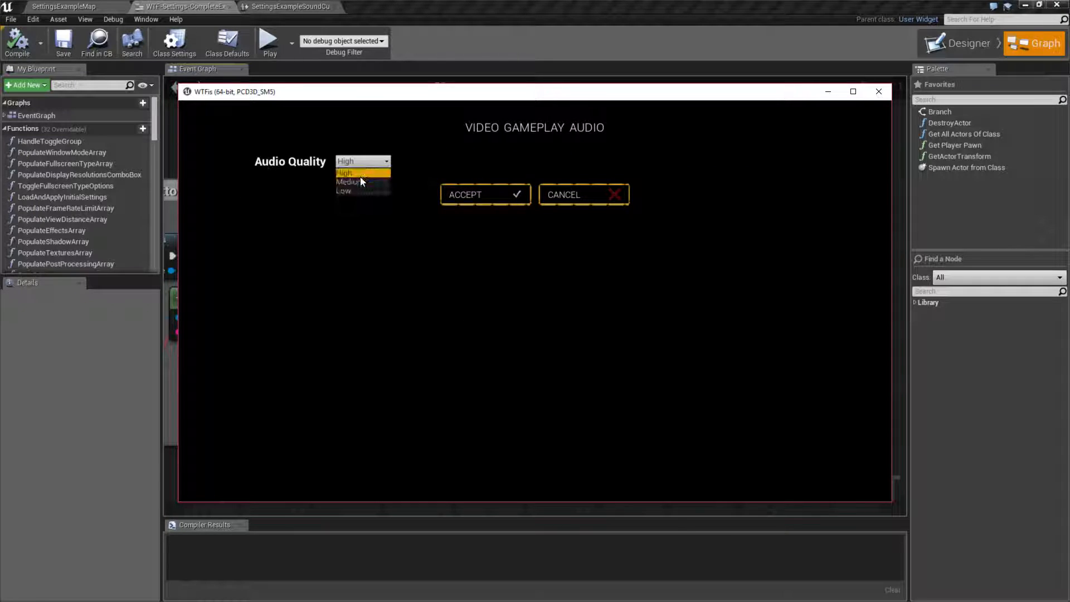
left_click(350, 182)
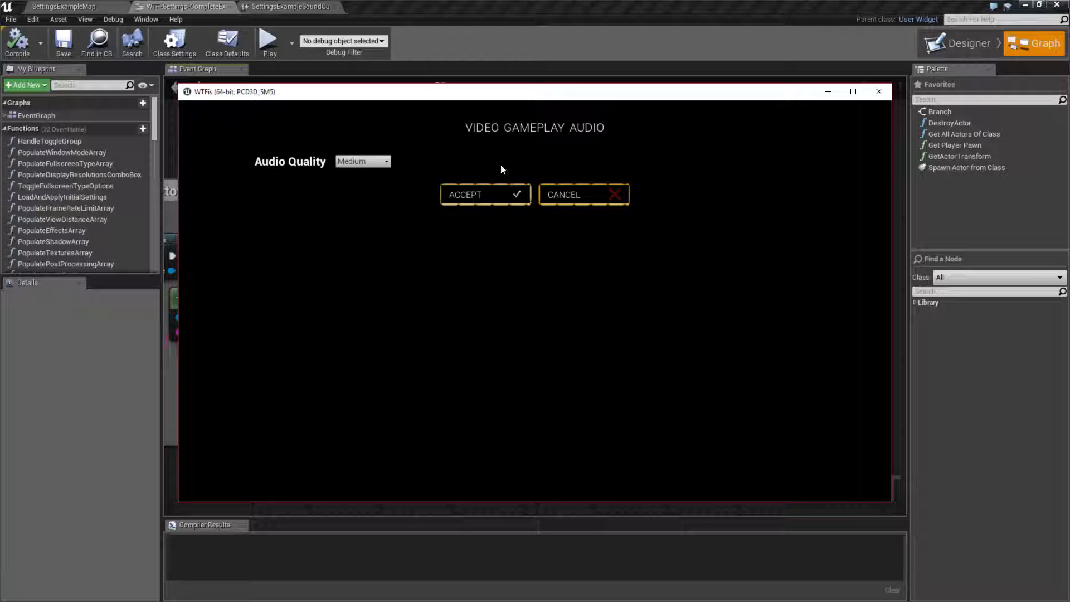
mouse_move(486, 194)
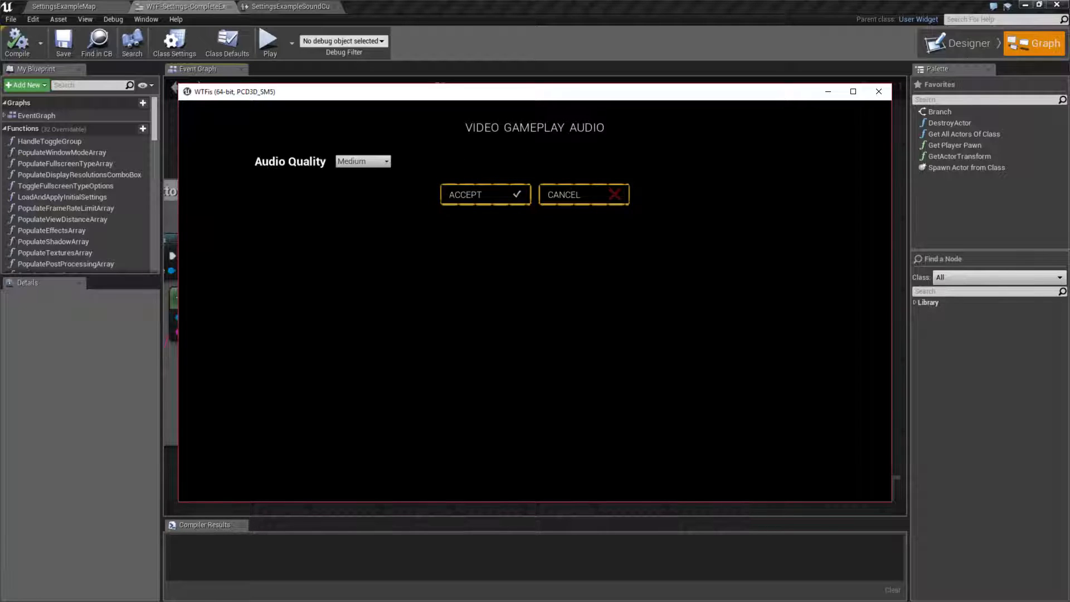
mouse_move(429, 205)
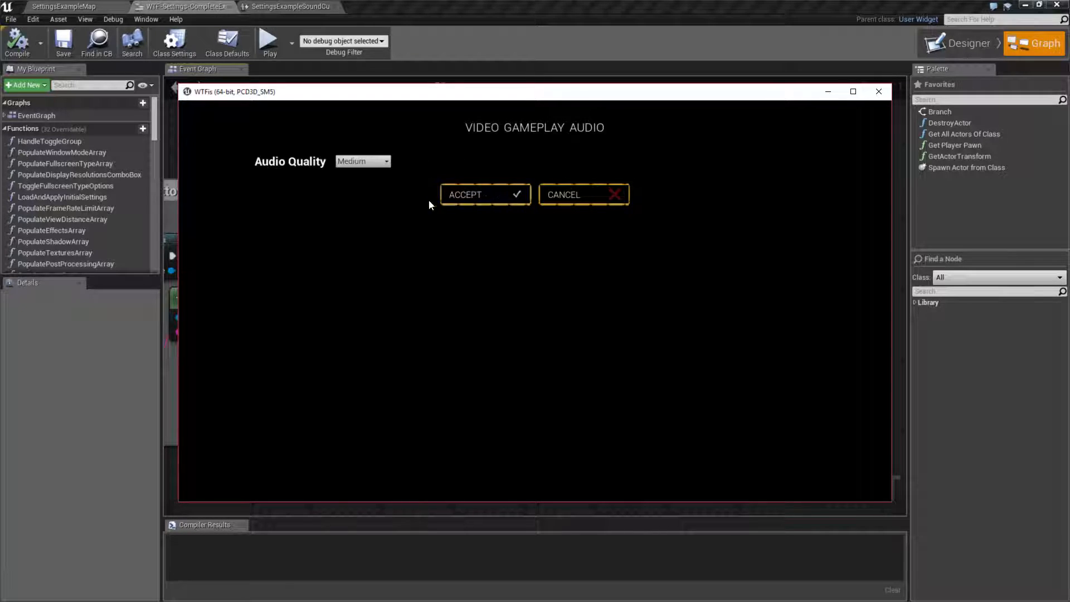
mouse_move(879, 92)
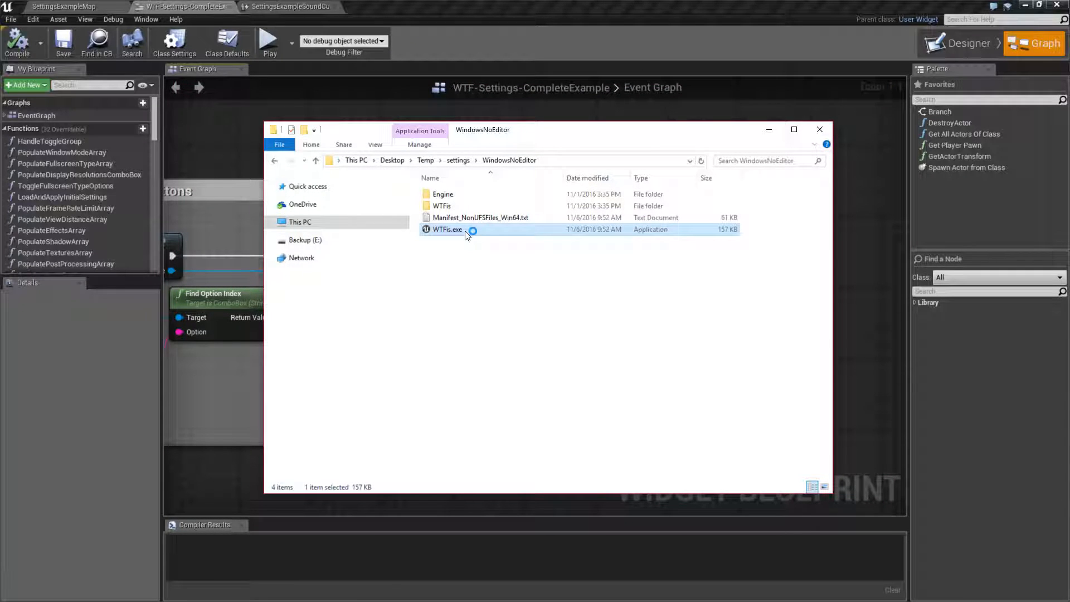
double_click(447, 229)
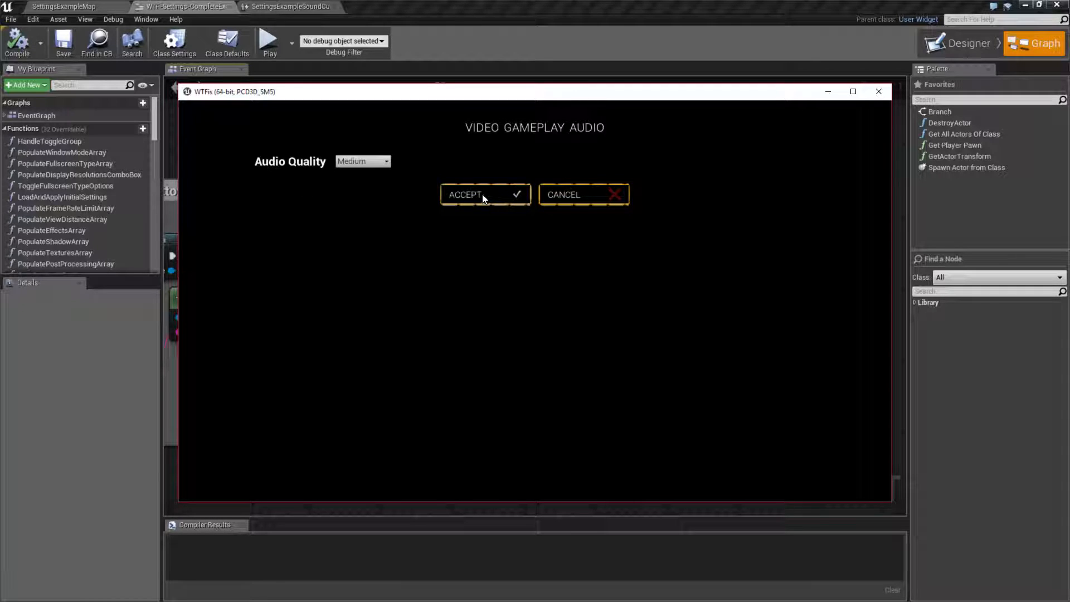
left_click(362, 161)
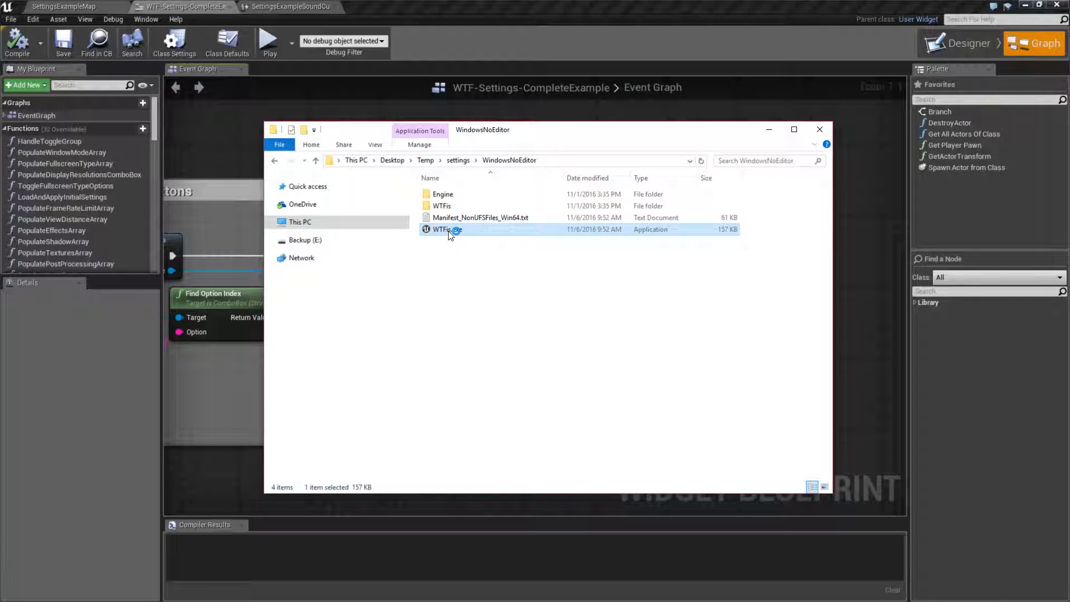
Relaunch WTFis and accept Low audio quality on the audio settings page.
double_click(441, 229)
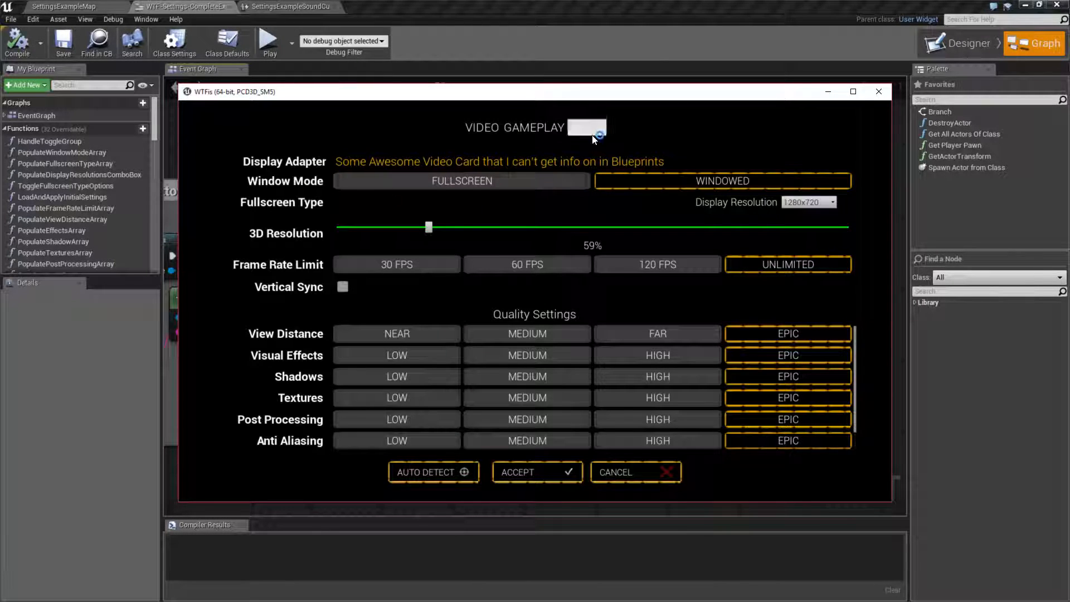
left_click(586, 127)
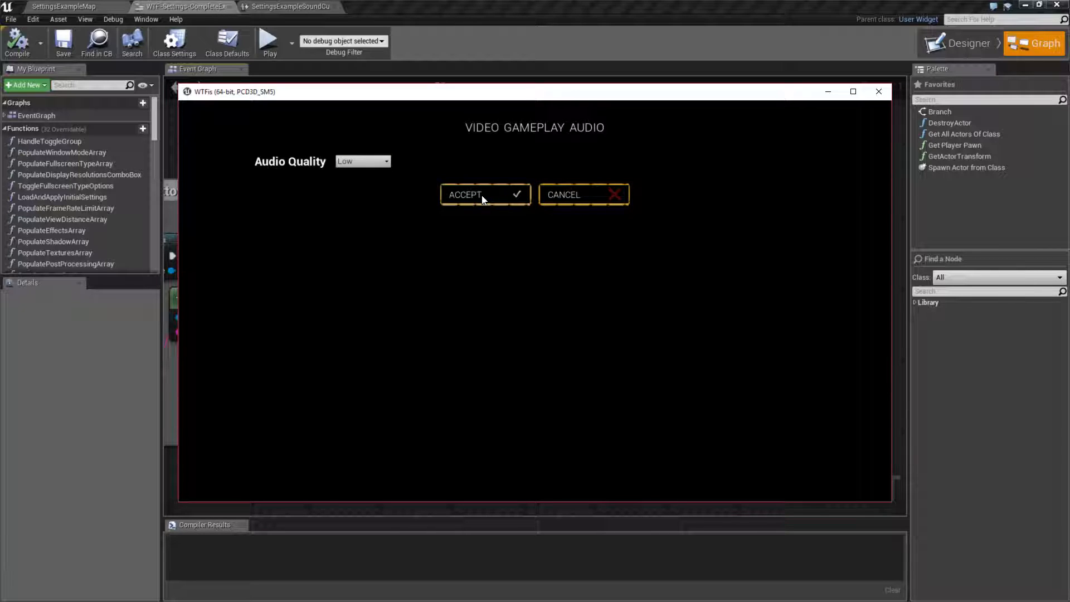
left_click(879, 91)
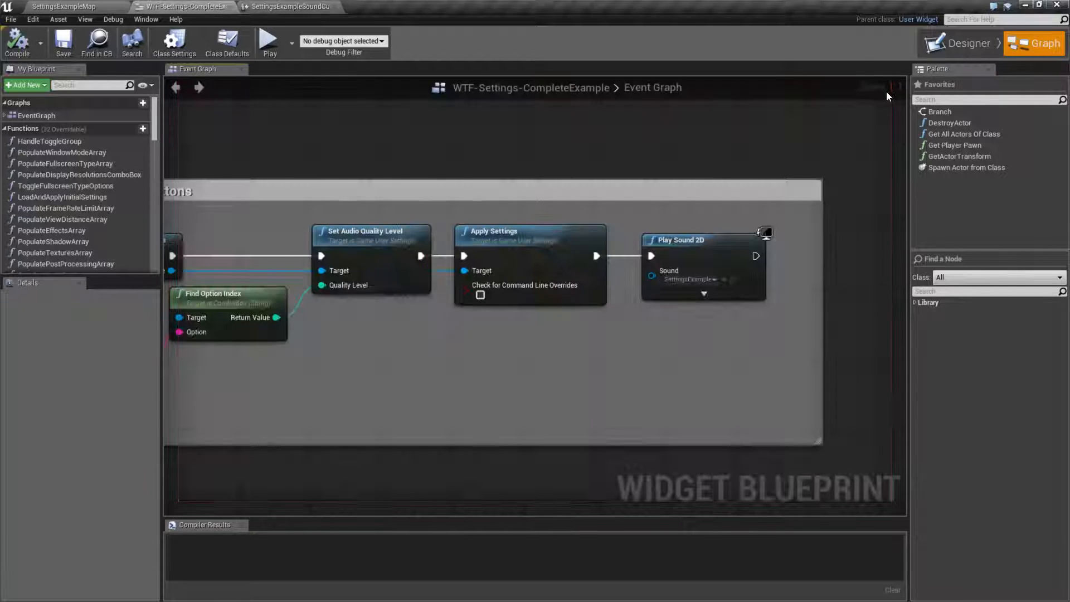
mouse_move(587, 238)
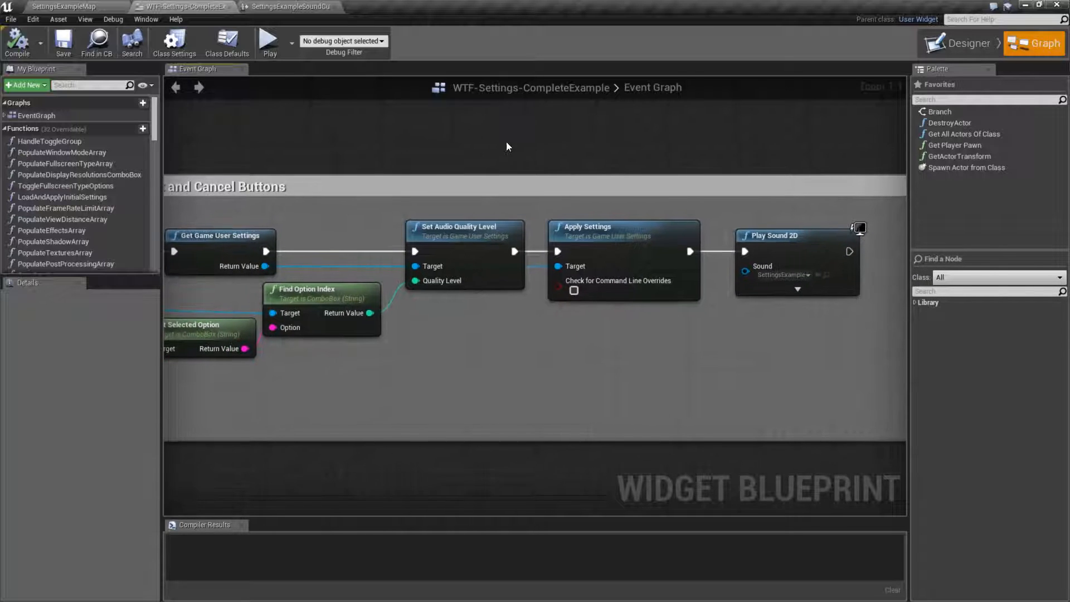
mouse_move(466, 236)
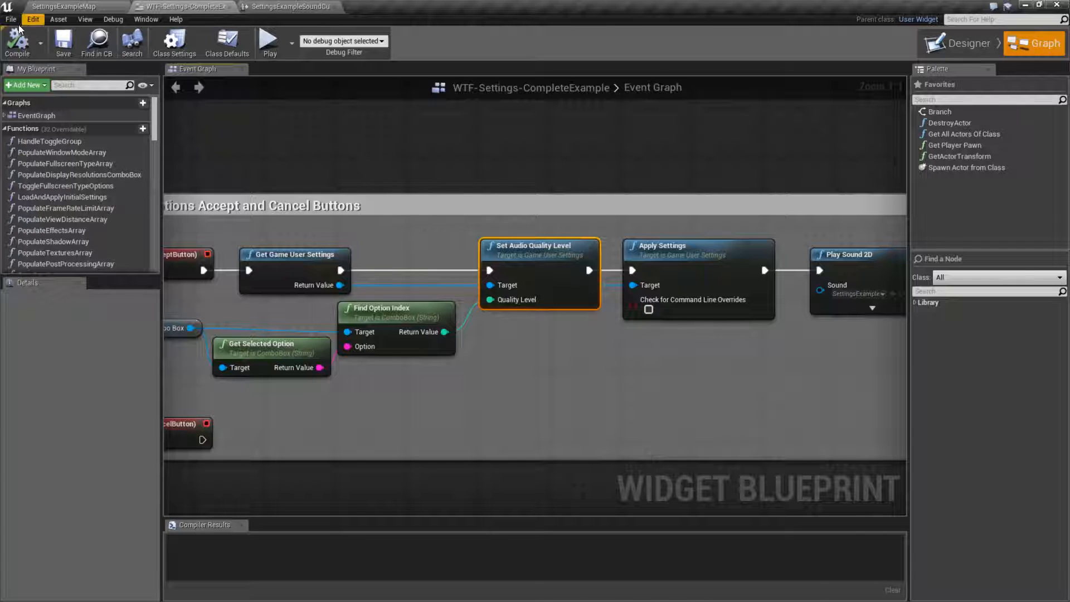
In Project Settings > Engine > Audio, clear the quality levels and name level 0 'Default'.
left_click(32, 18)
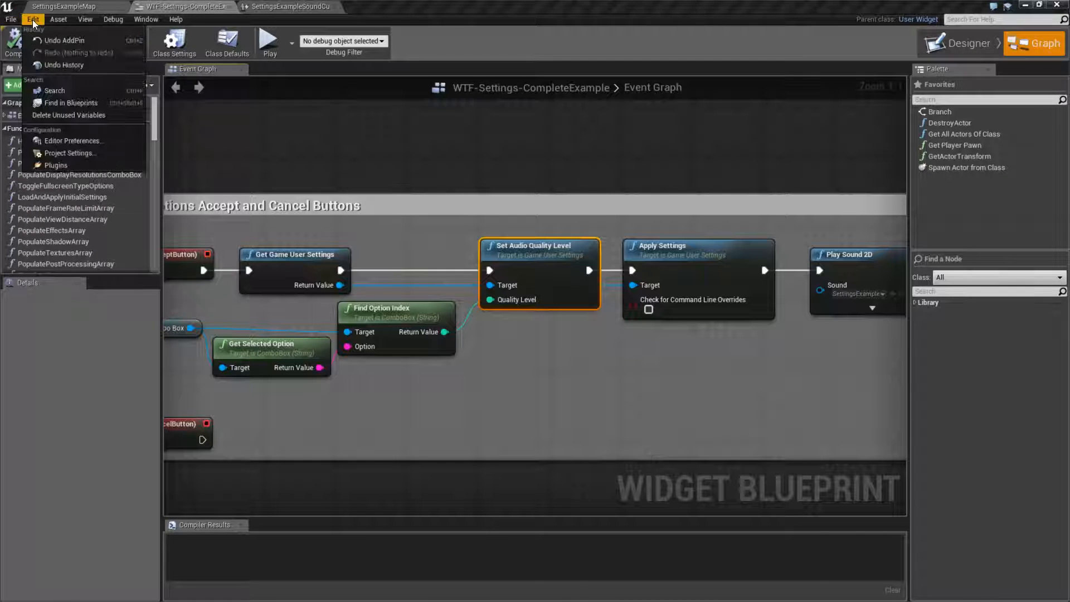
left_click(70, 153)
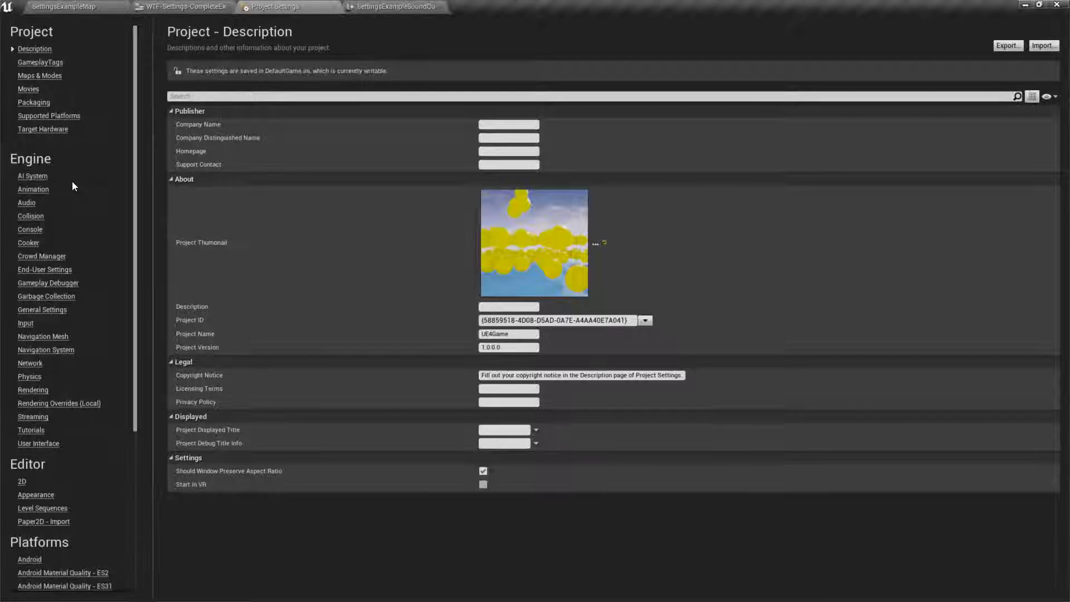
left_click(27, 203)
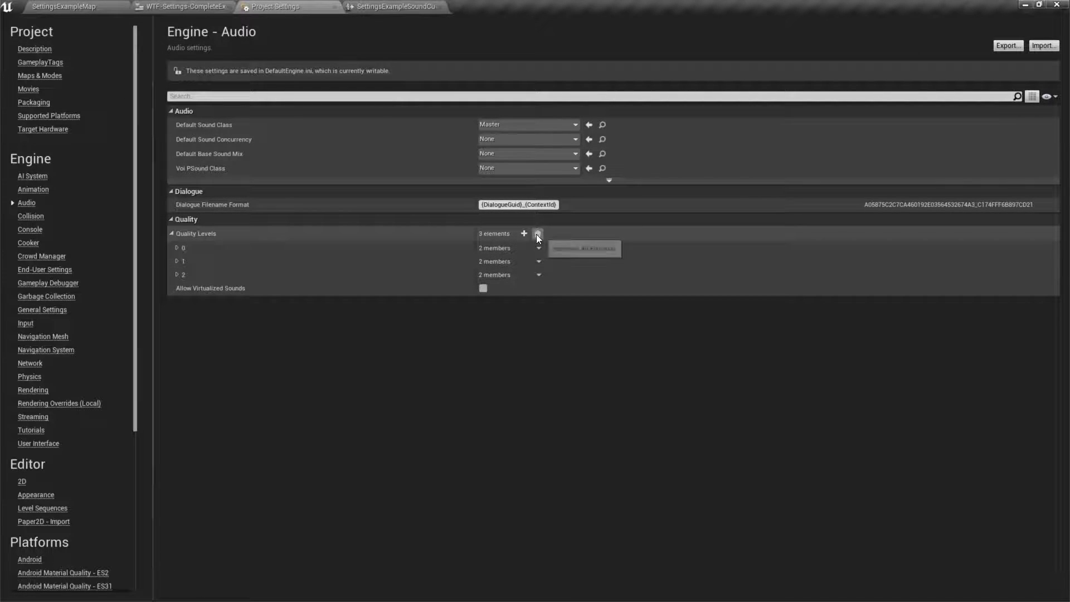
left_click(538, 233)
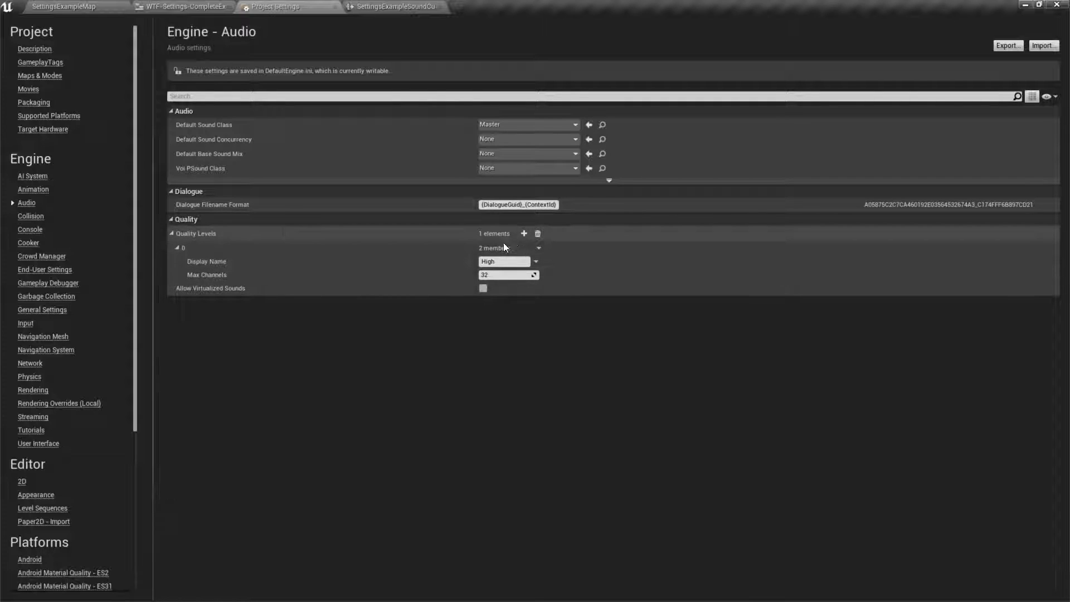
mouse_move(337, 206)
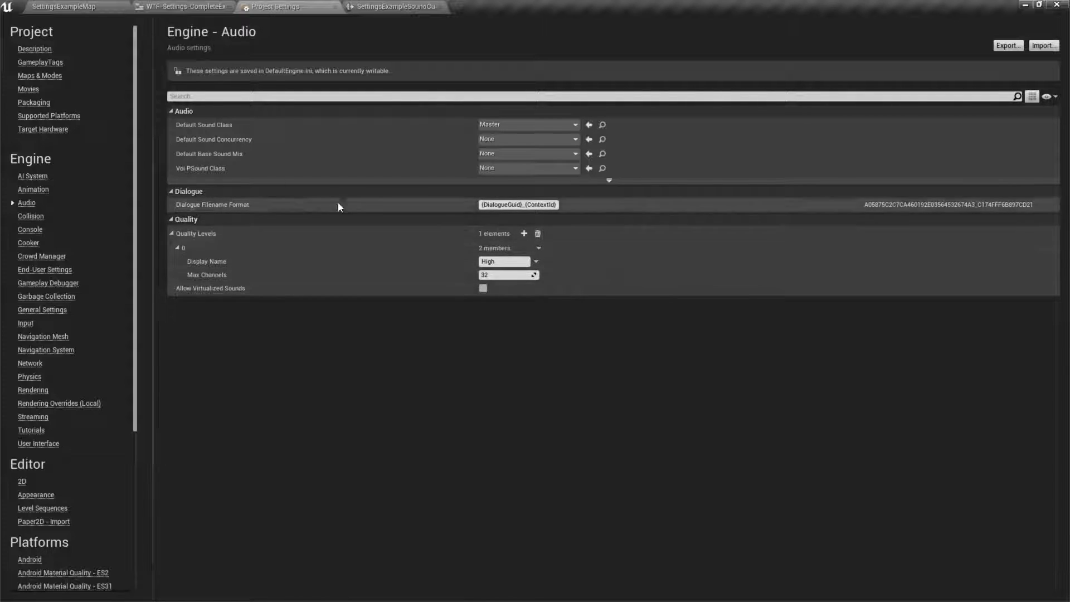
mouse_move(537, 234)
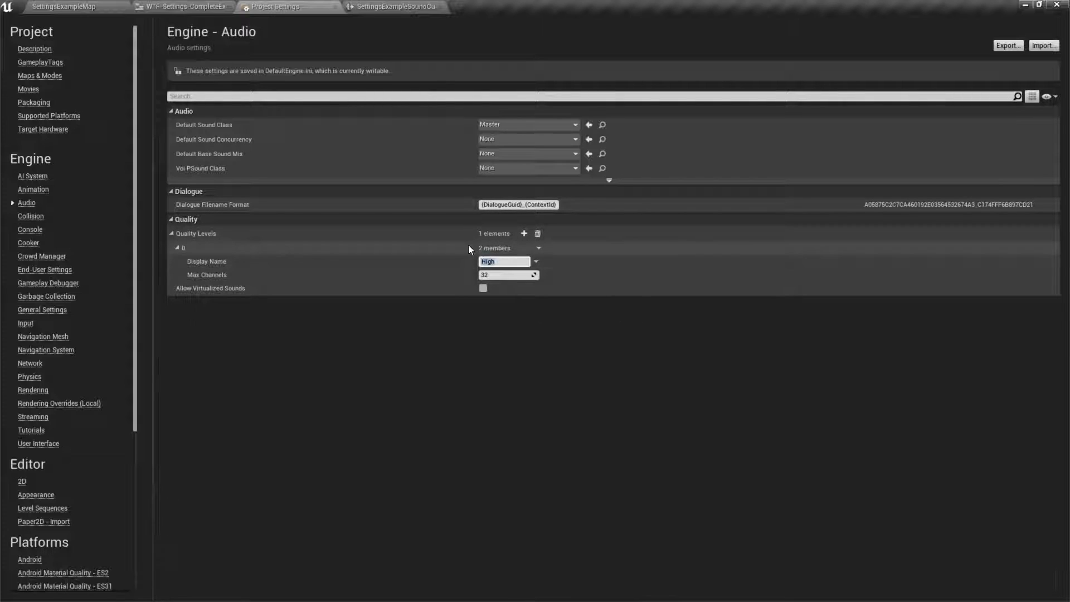
type("Default")
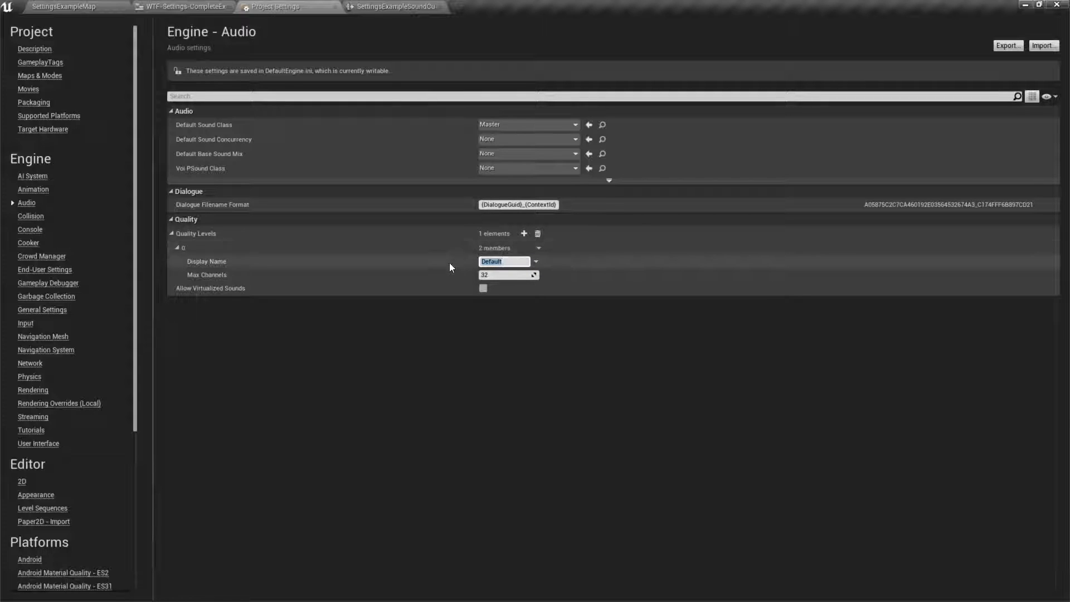
mouse_move(508, 276)
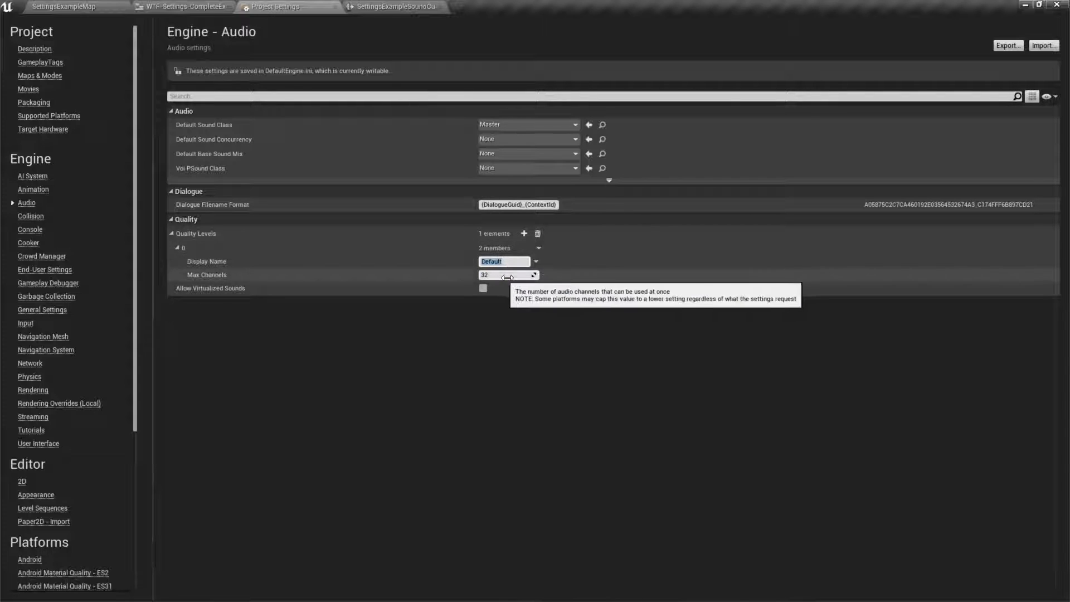
mouse_move(463, 294)
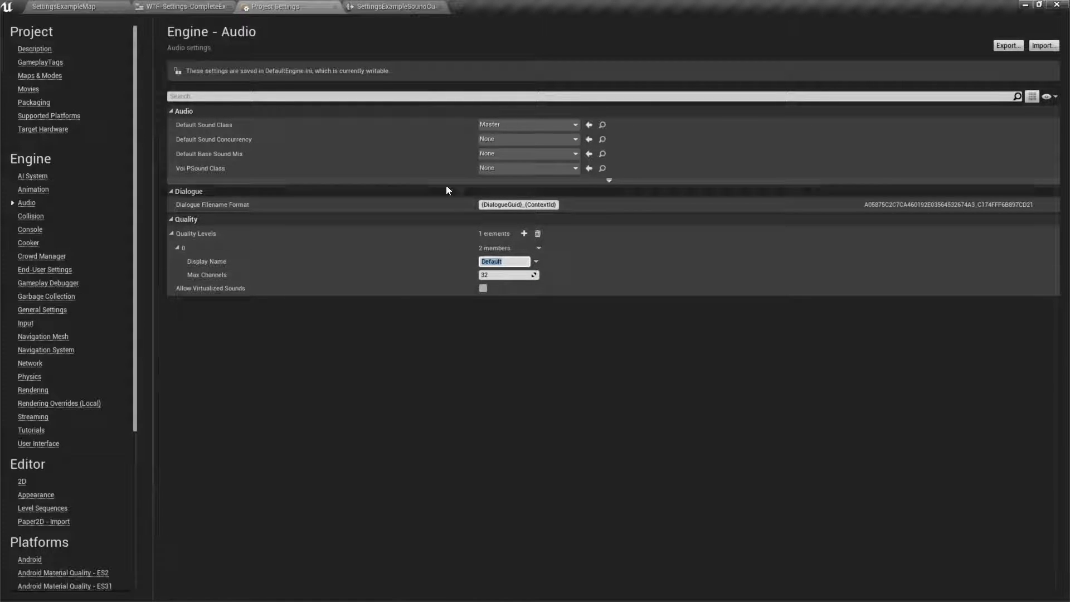
mouse_move(483, 307)
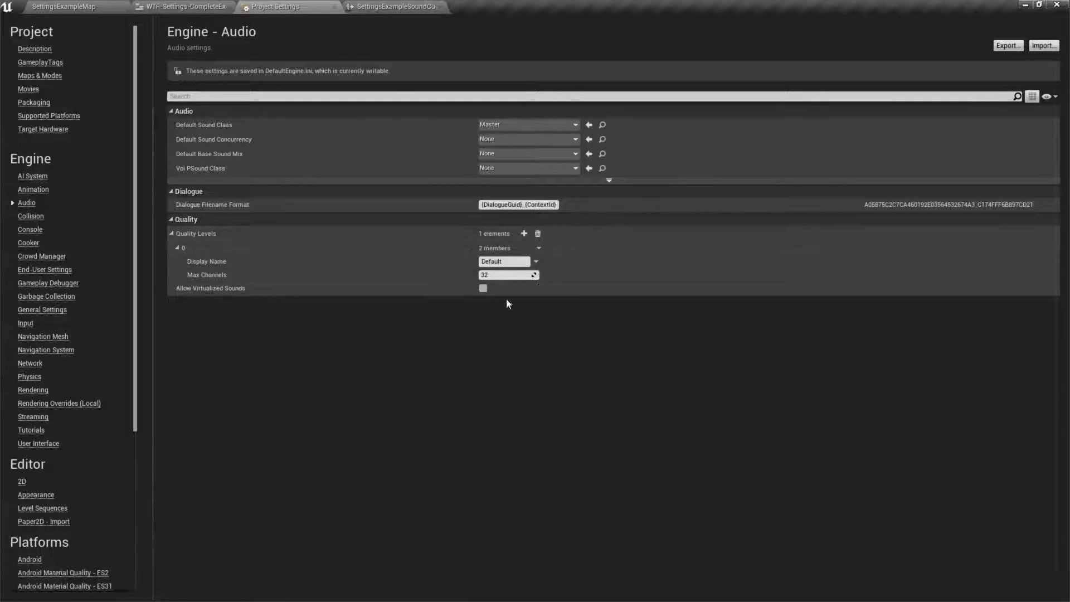
left_click(61, 7)
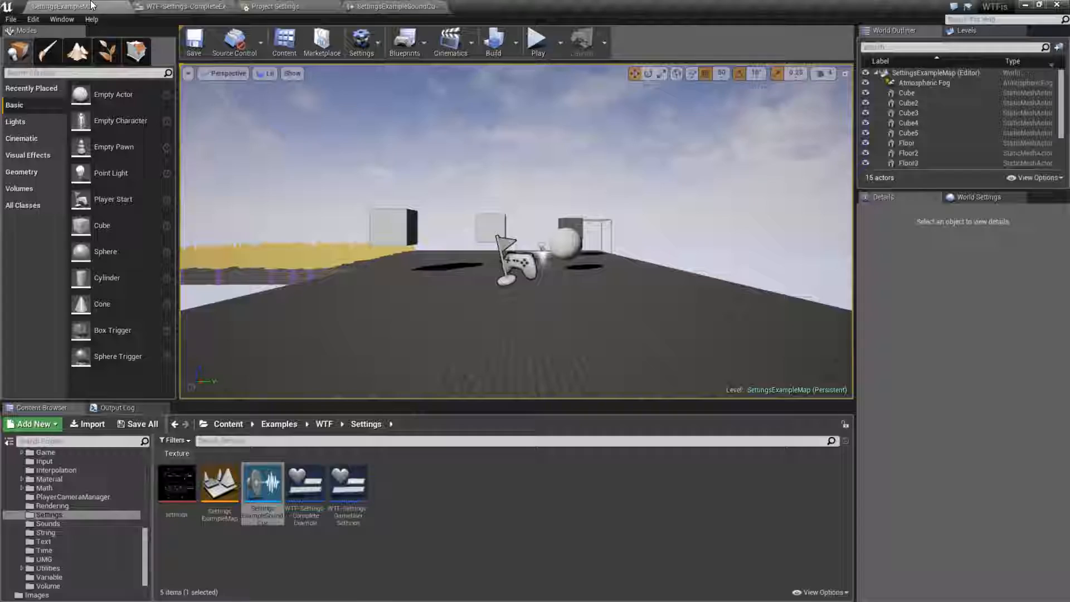
Add a Quality Level node, searched as 'qualit', to the SettingsExampleSoundCue graph.
left_click(396, 6)
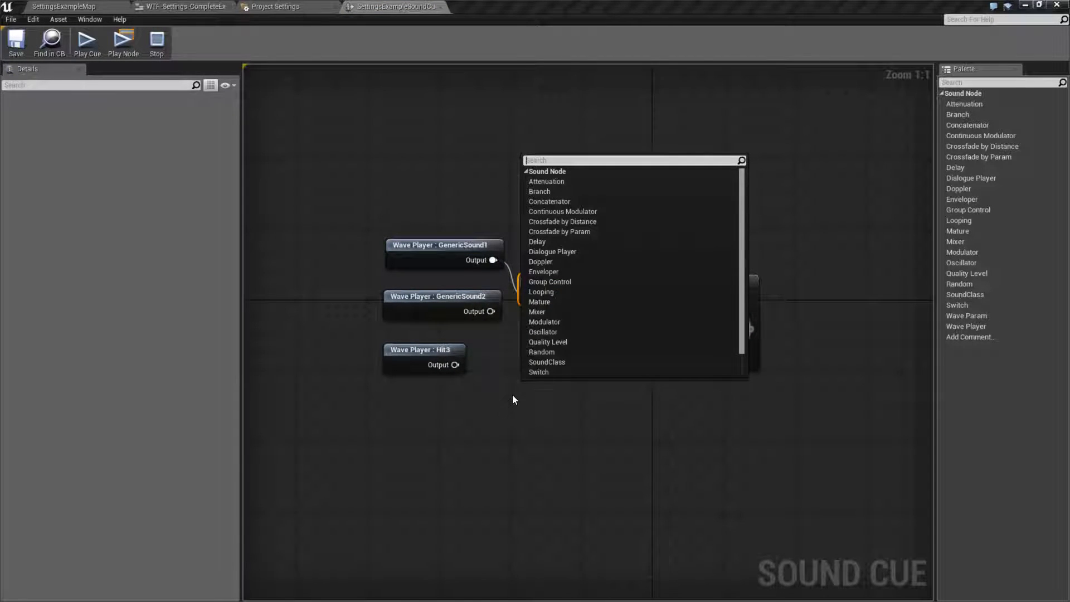
type("qualit")
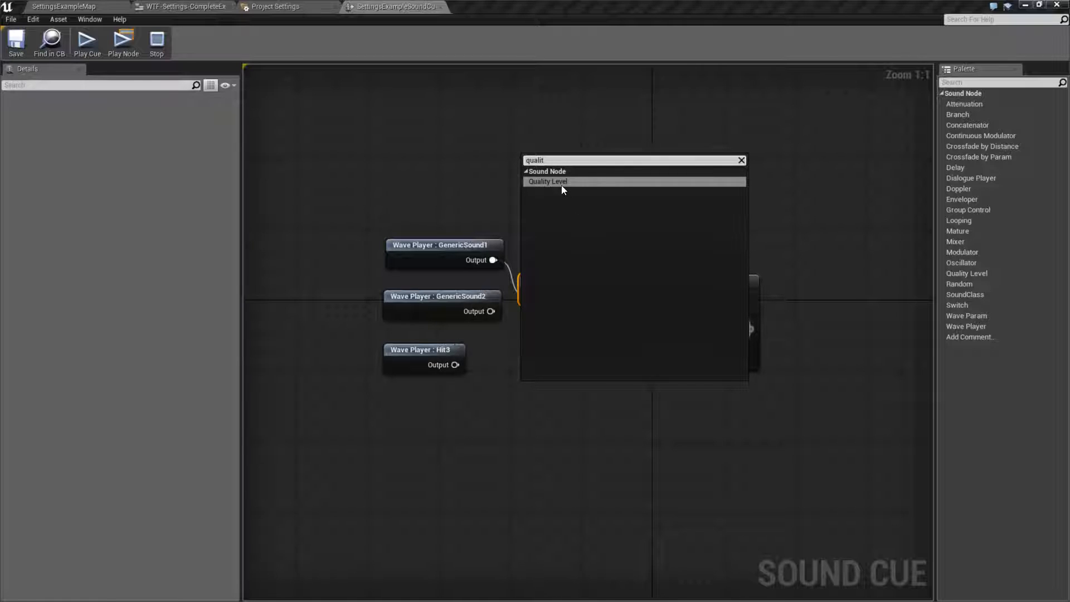
left_click(547, 182)
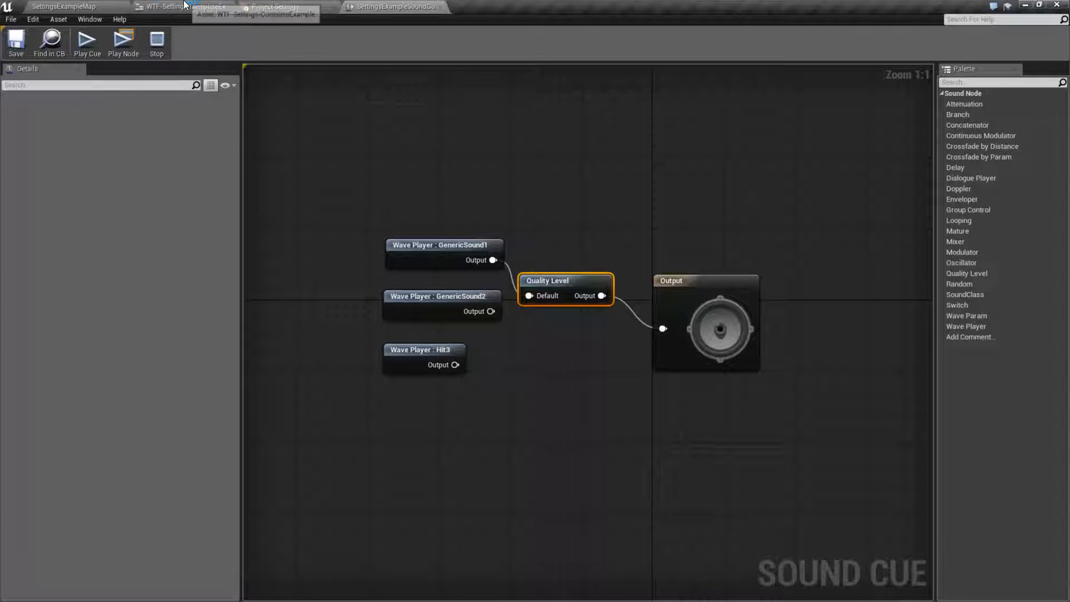
left_click(273, 7)
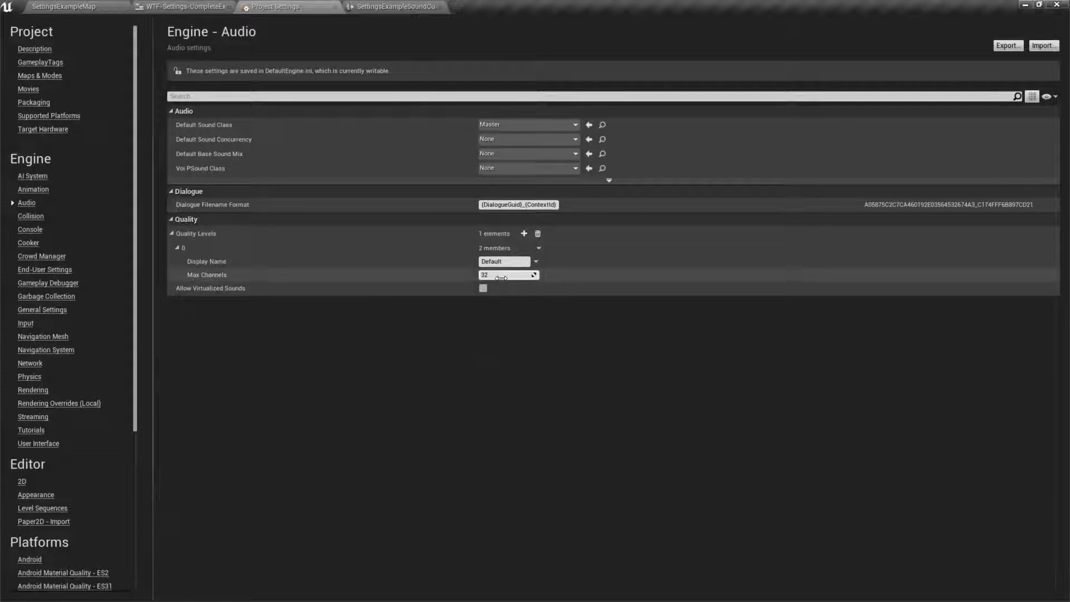
Rename quality level 0 to High and add Medium (16 channels) and Low (8 channels).
type("High")
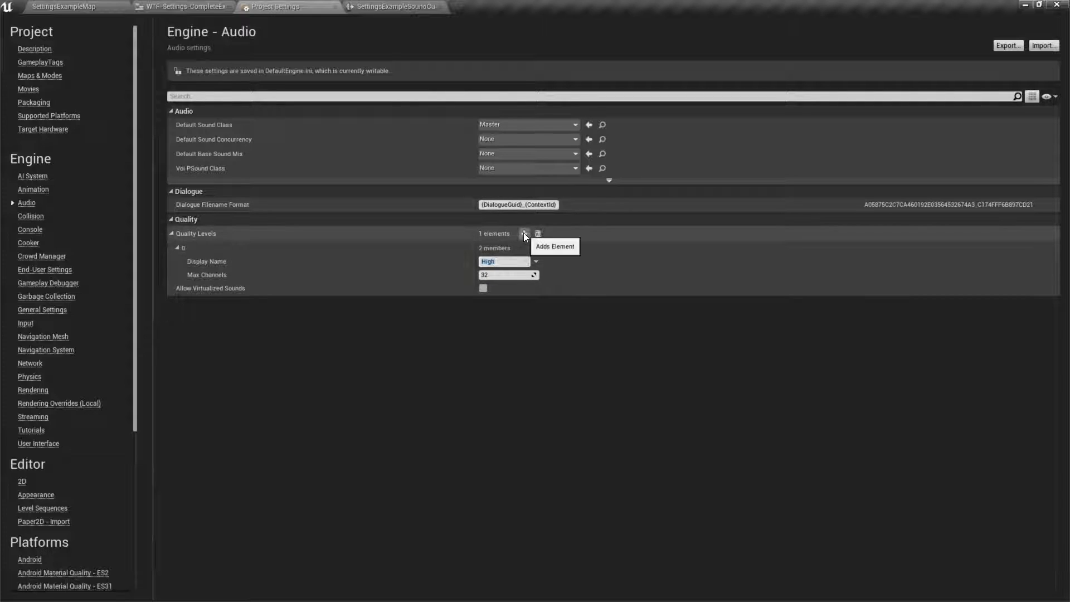
left_click(524, 233)
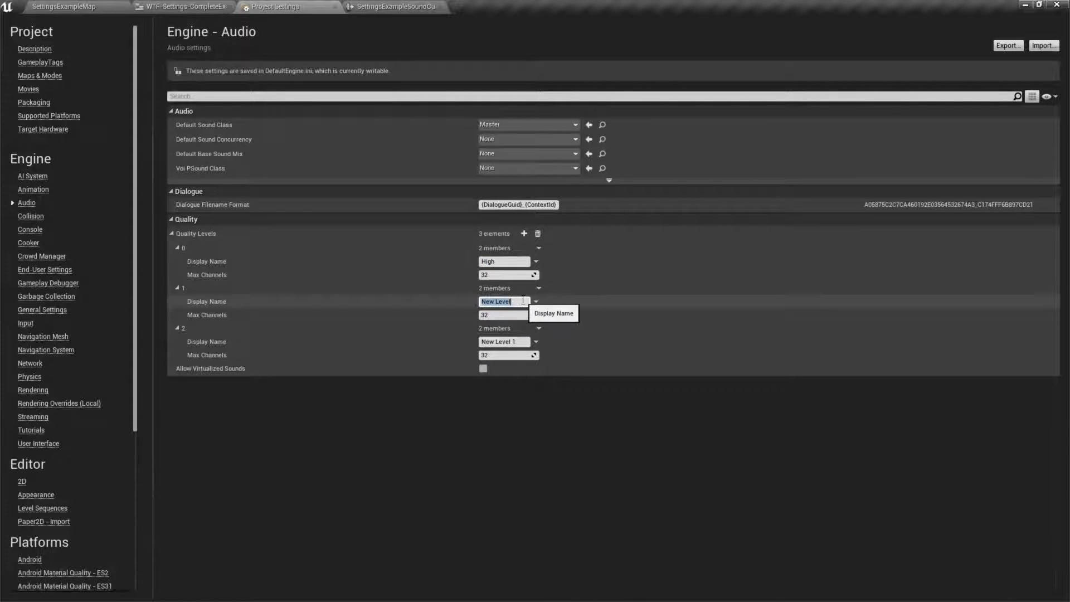
type("Medium")
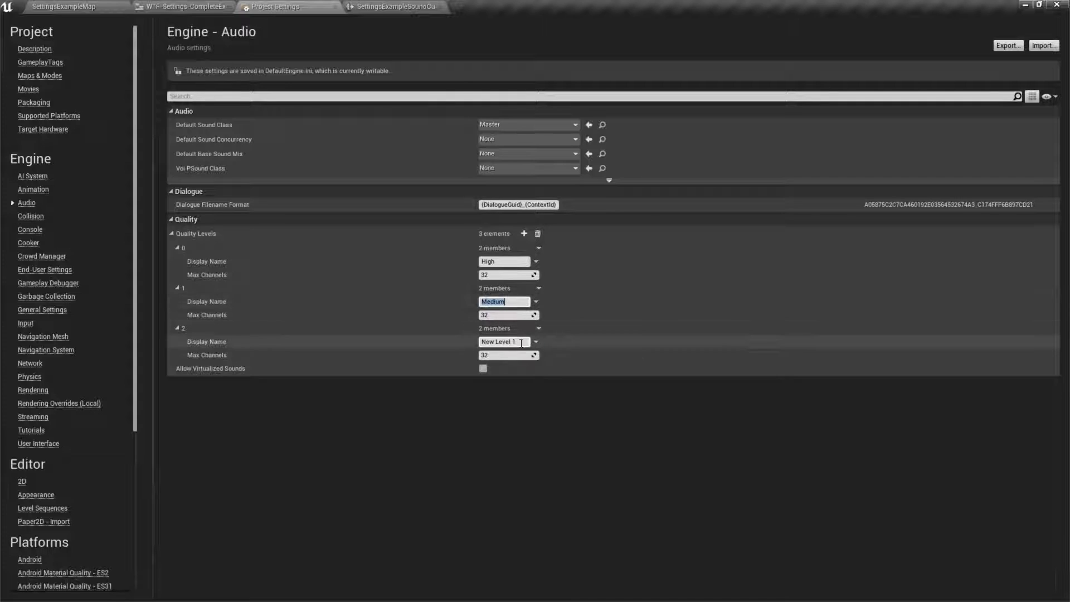
type("Low")
left_click(509, 355)
type("8")
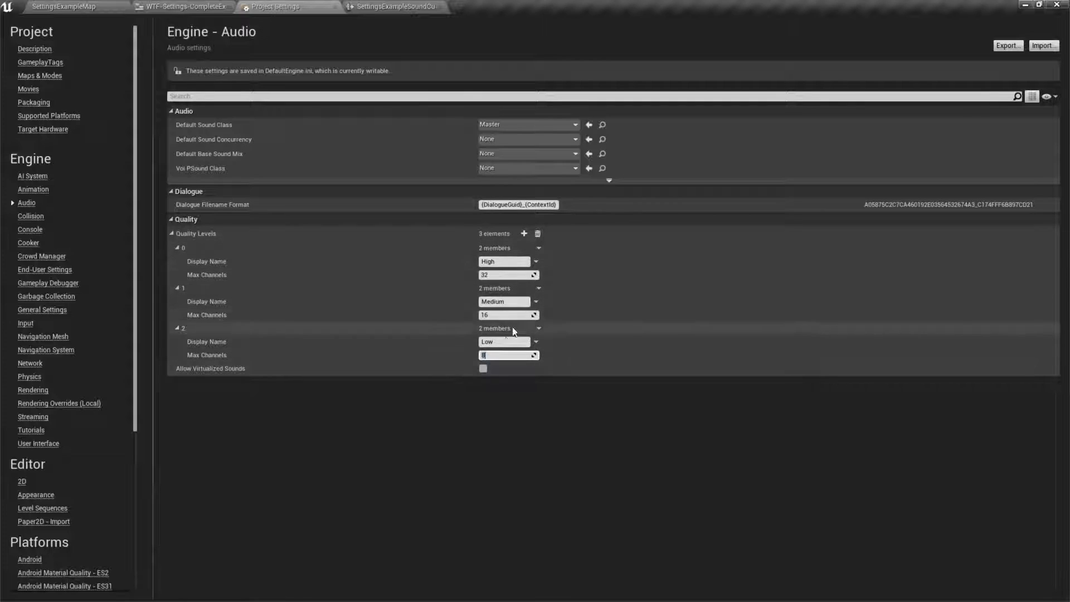
mouse_move(101, 26)
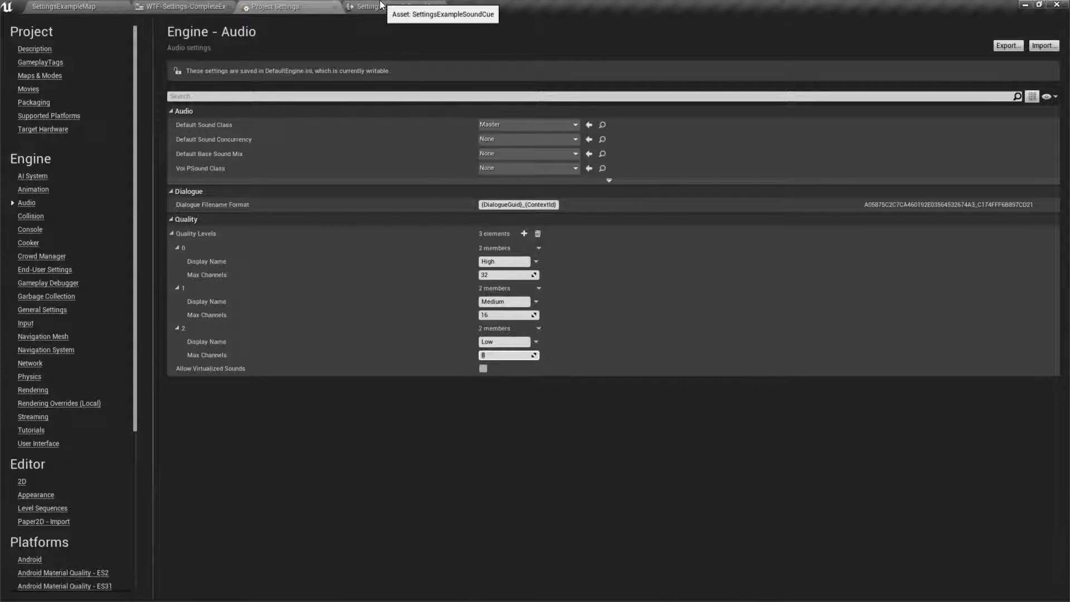
left_click(396, 6)
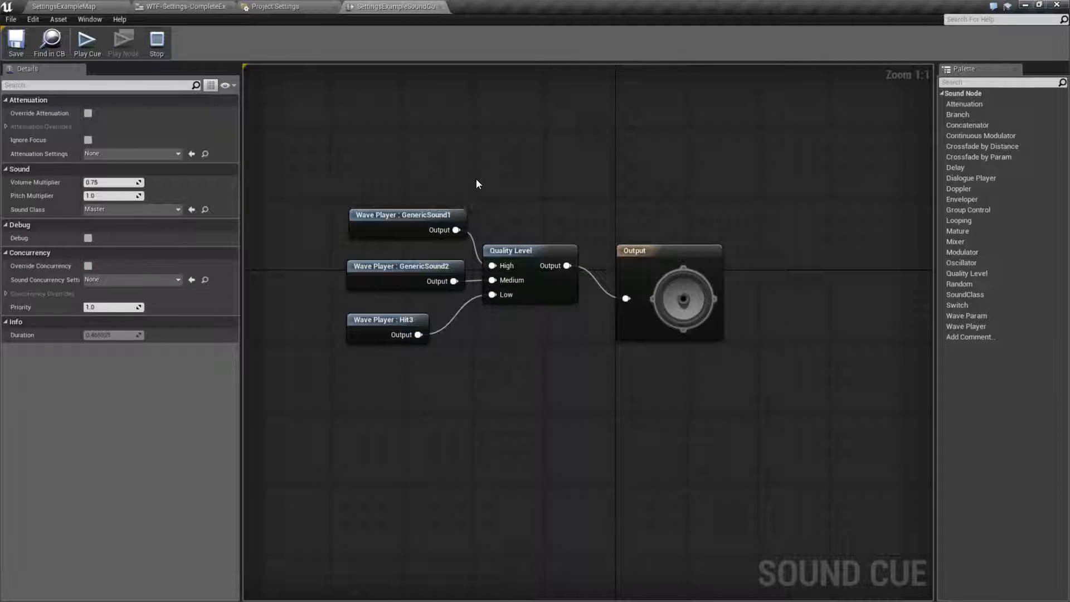
left_click(180, 6)
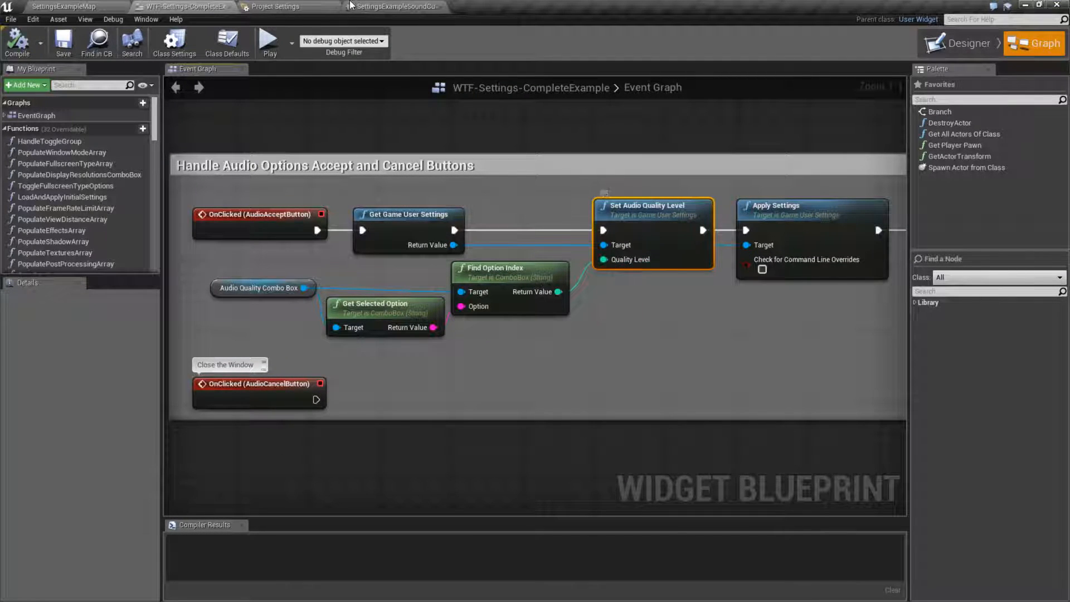
left_click(277, 6)
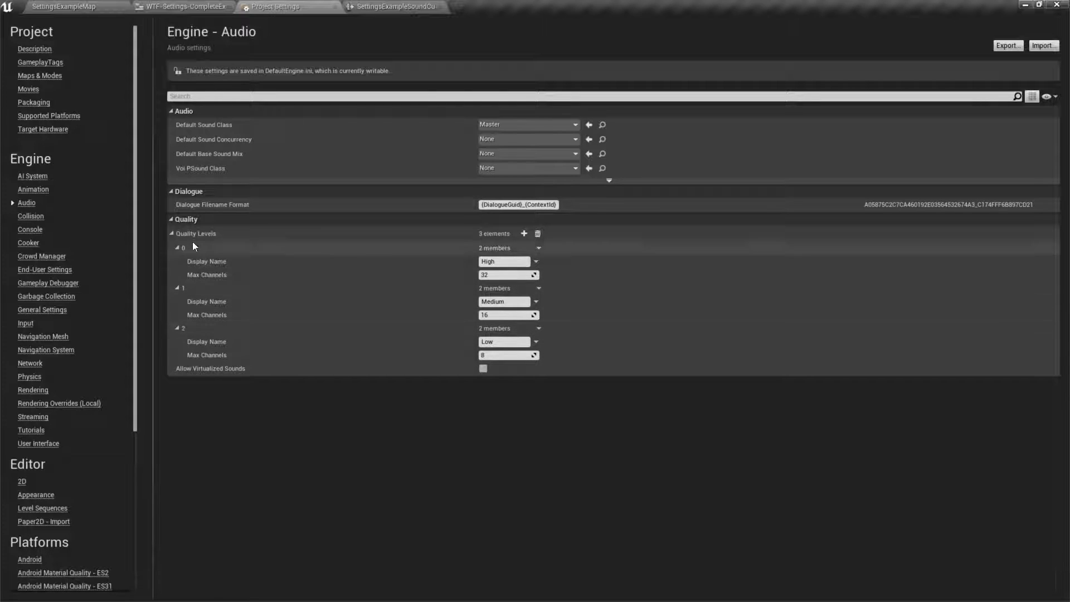
left_click(393, 6)
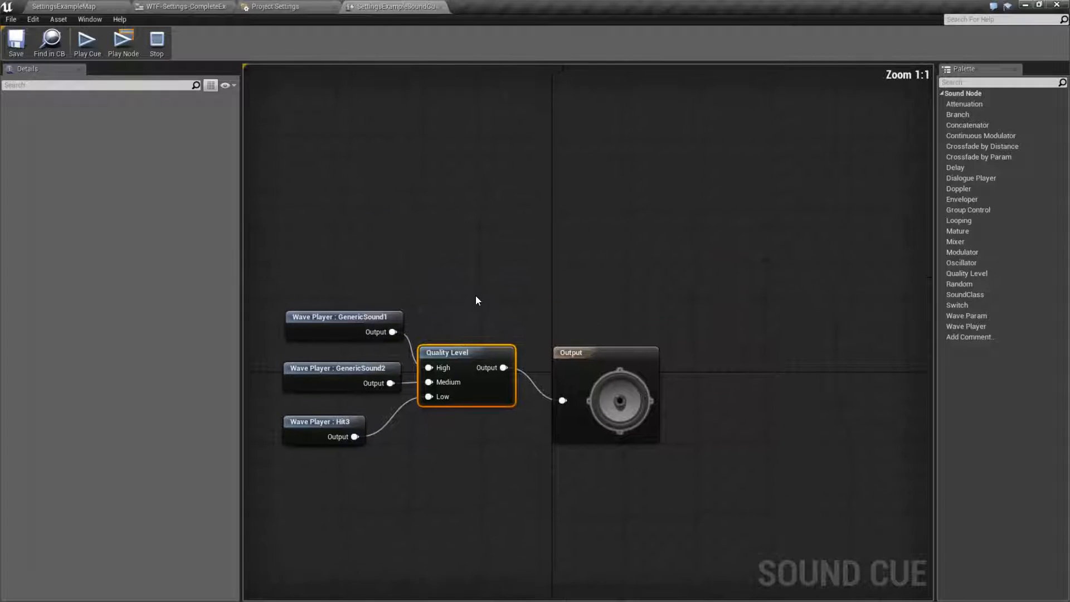
left_click_drag(477, 301, 560, 408)
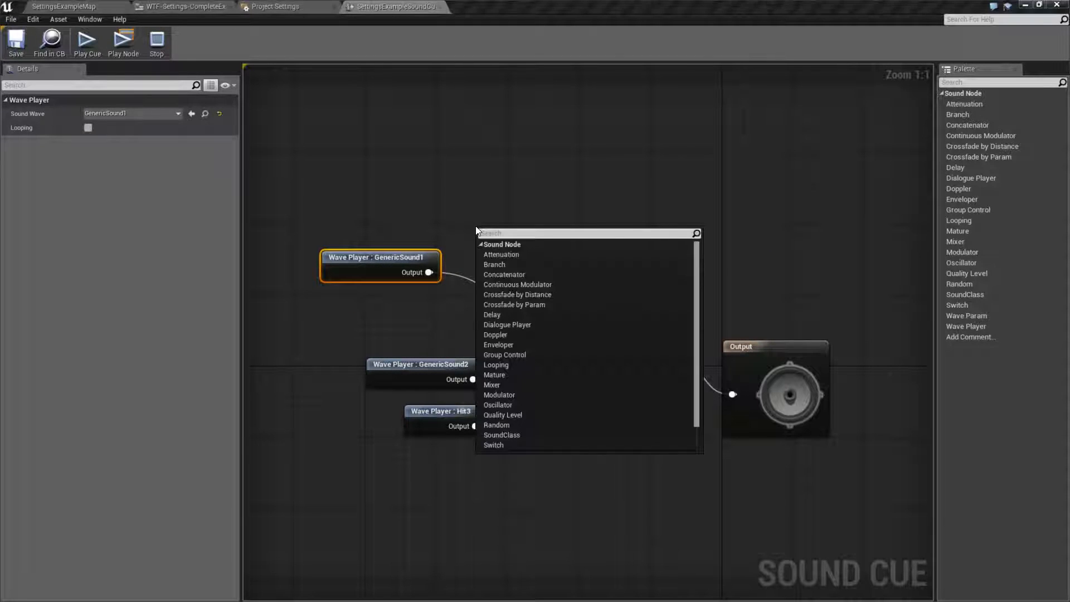
Search 're' in the graph context menu and add the chosen node to the sound cue.
type("re")
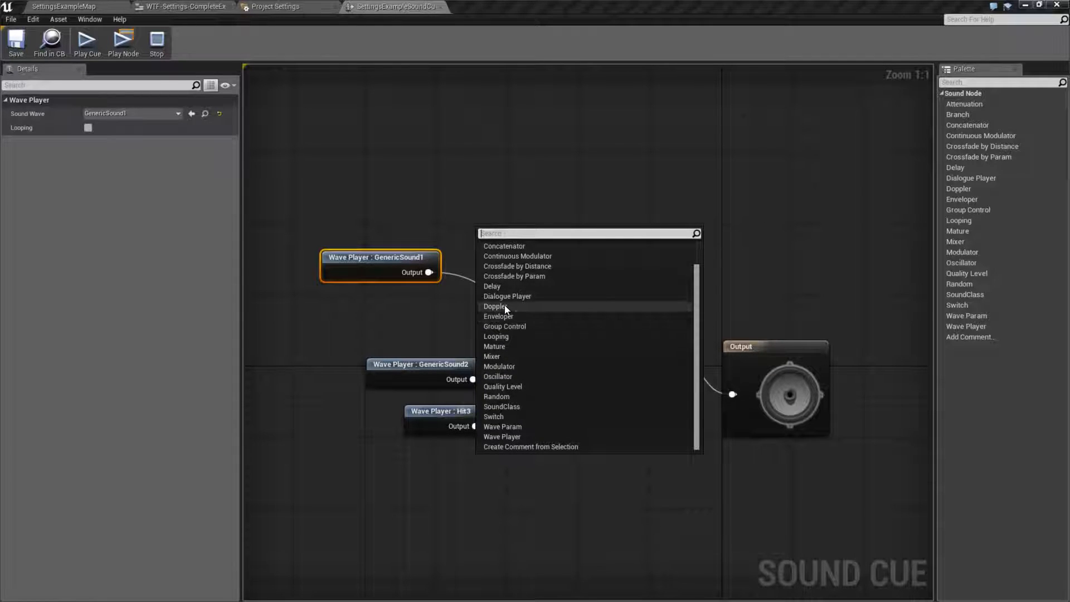
left_click(495, 306)
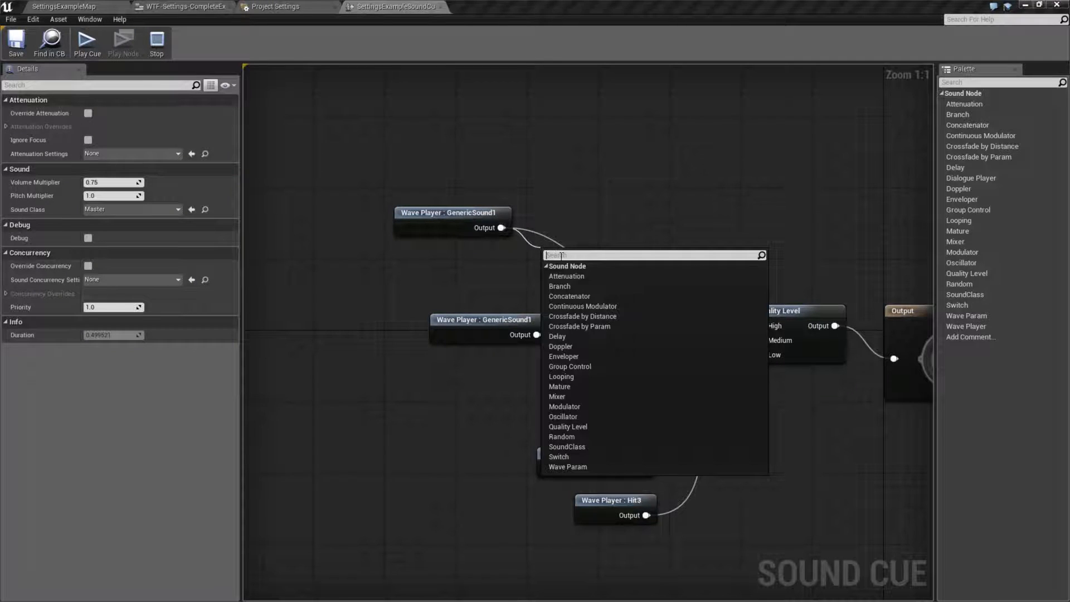
mouse_move(584, 401)
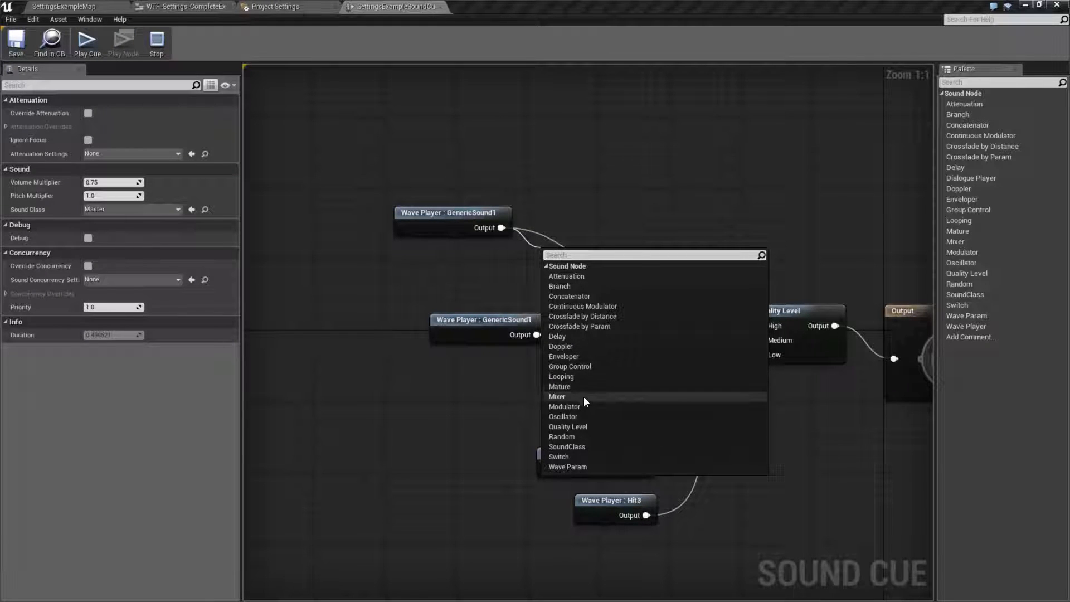
mouse_move(597, 362)
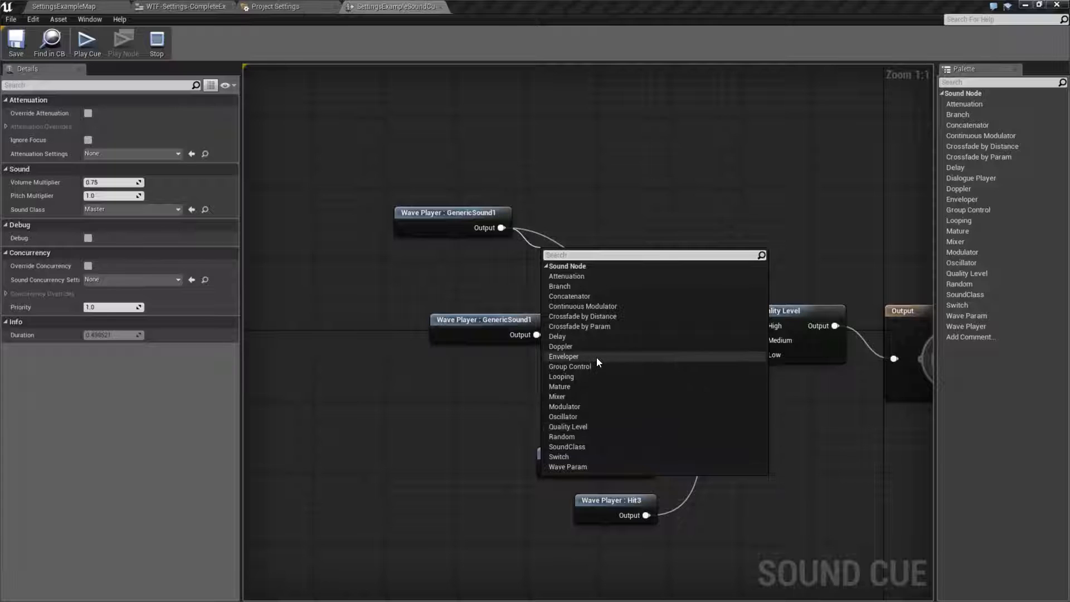
mouse_move(580, 283)
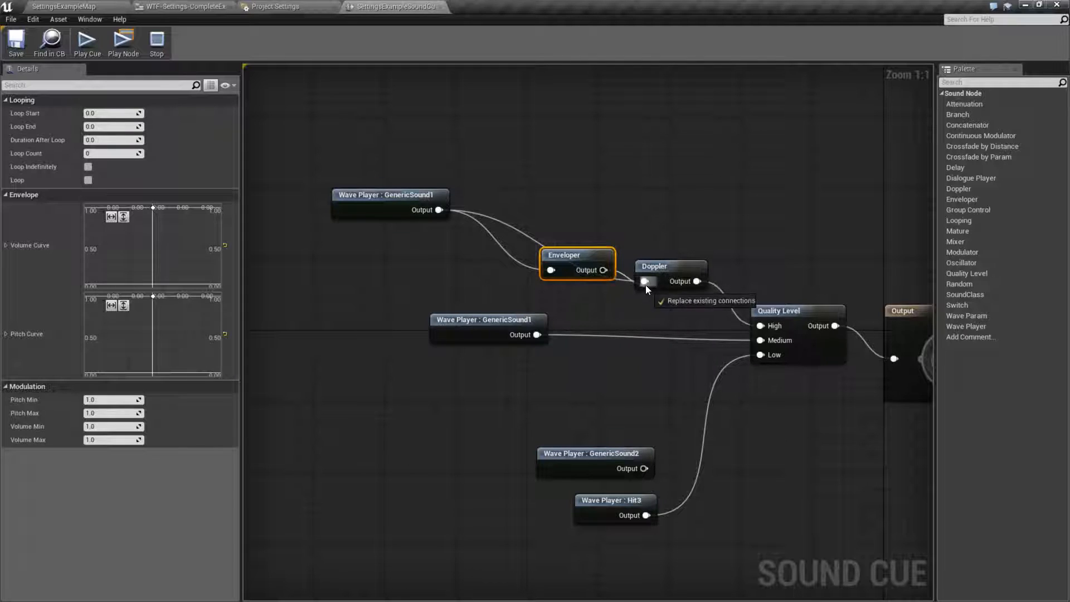
Connect the Enveloper output into Doppler, then check the Low wave player and Quality Level node.
left_click(670, 266)
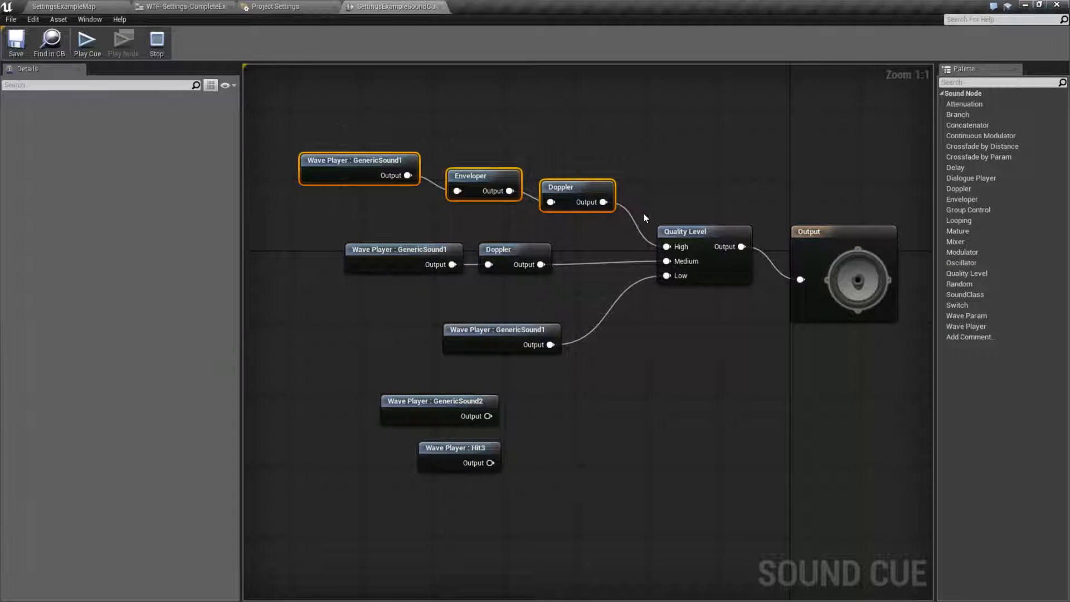
left_click(402, 249)
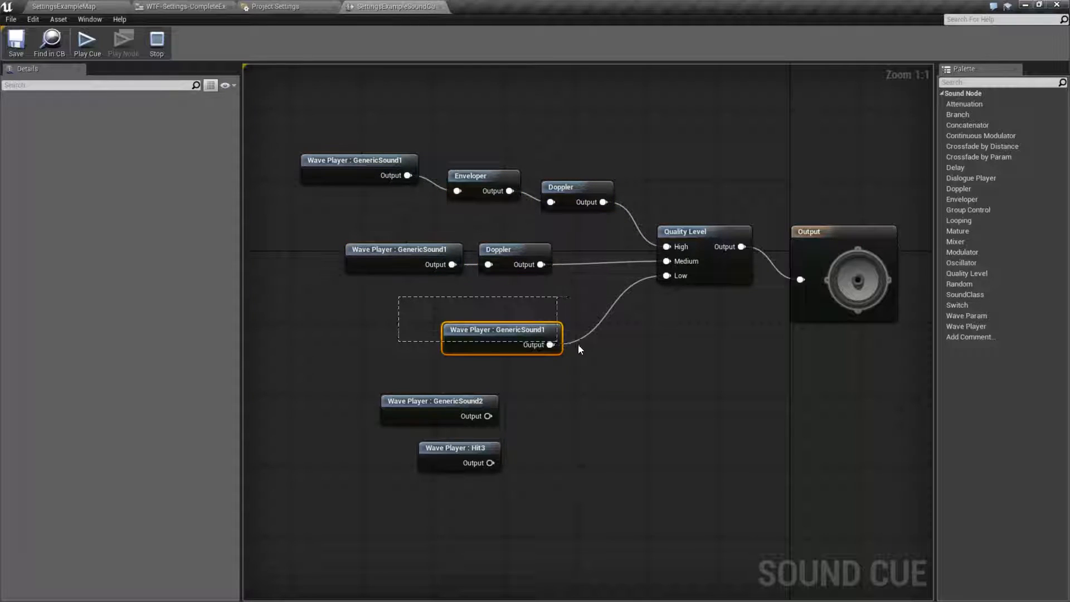
left_click(498, 338)
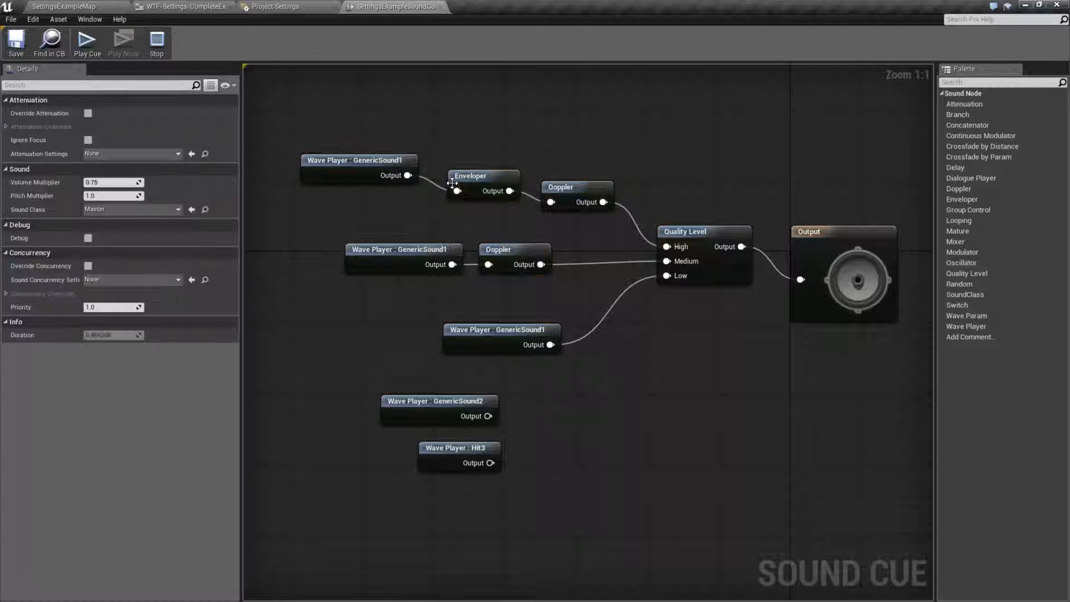
left_click(576, 196)
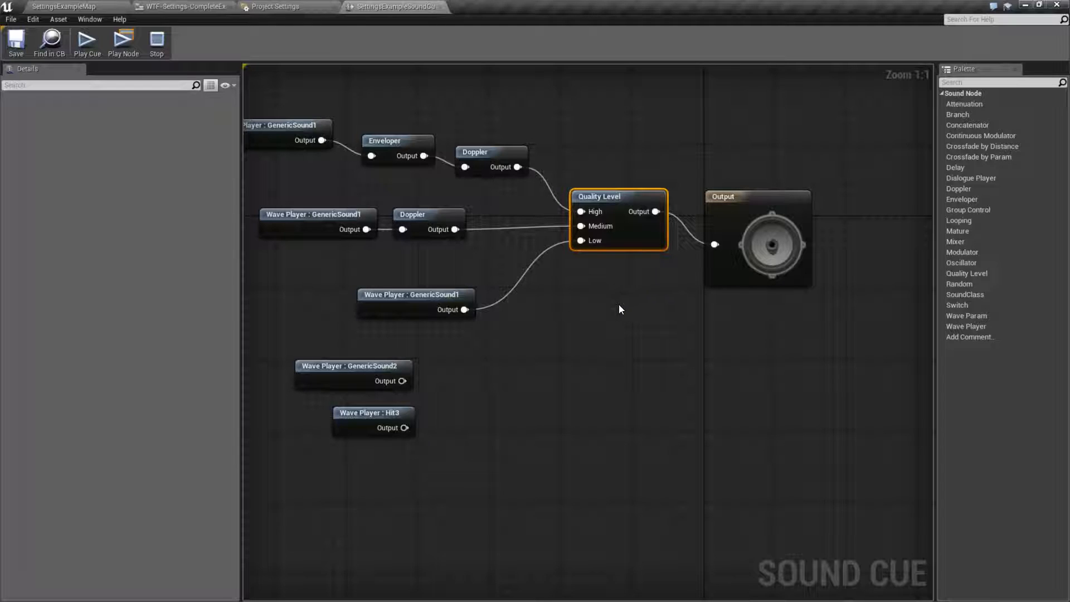
left_click(181, 7)
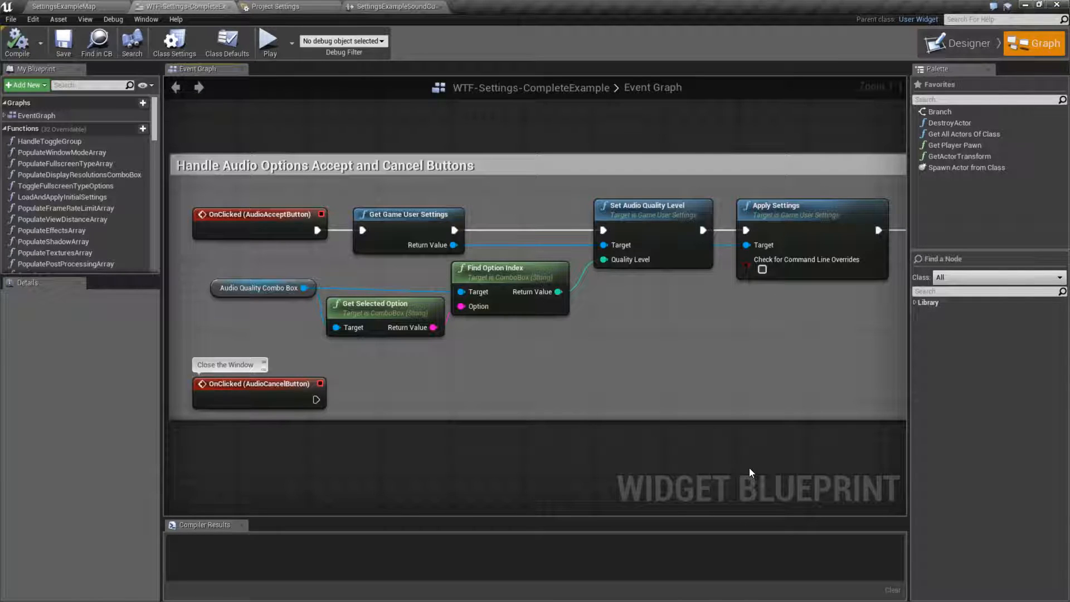
mouse_move(635, 359)
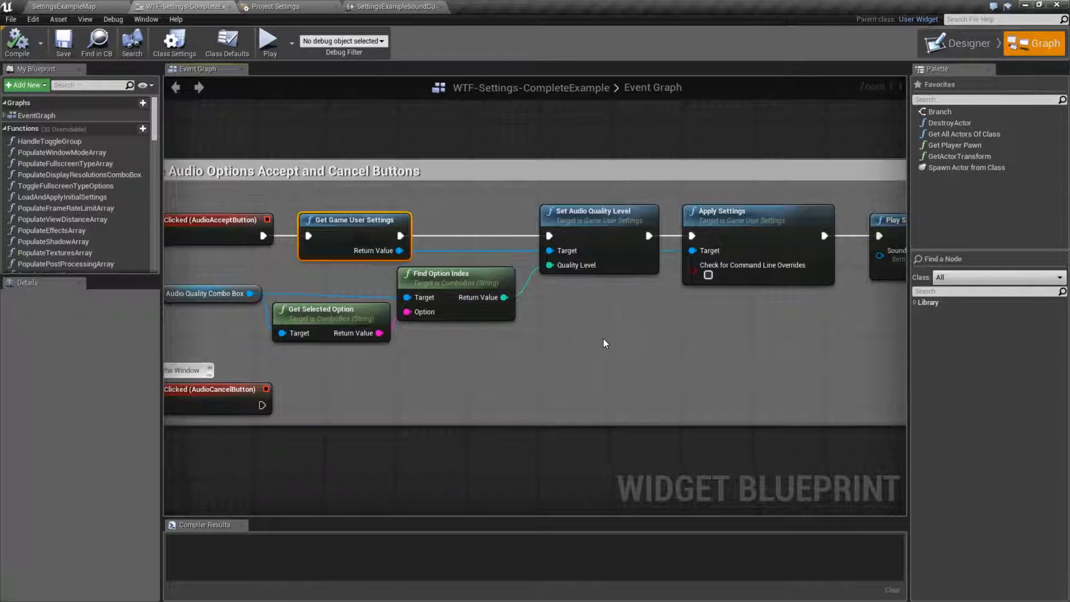
mouse_move(575, 265)
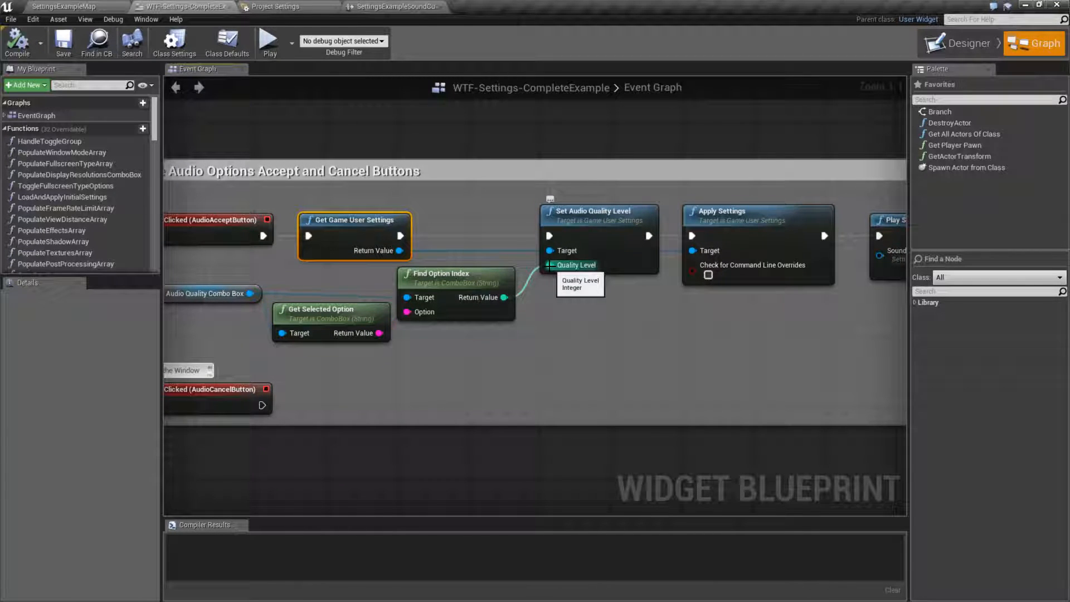
left_click(279, 7)
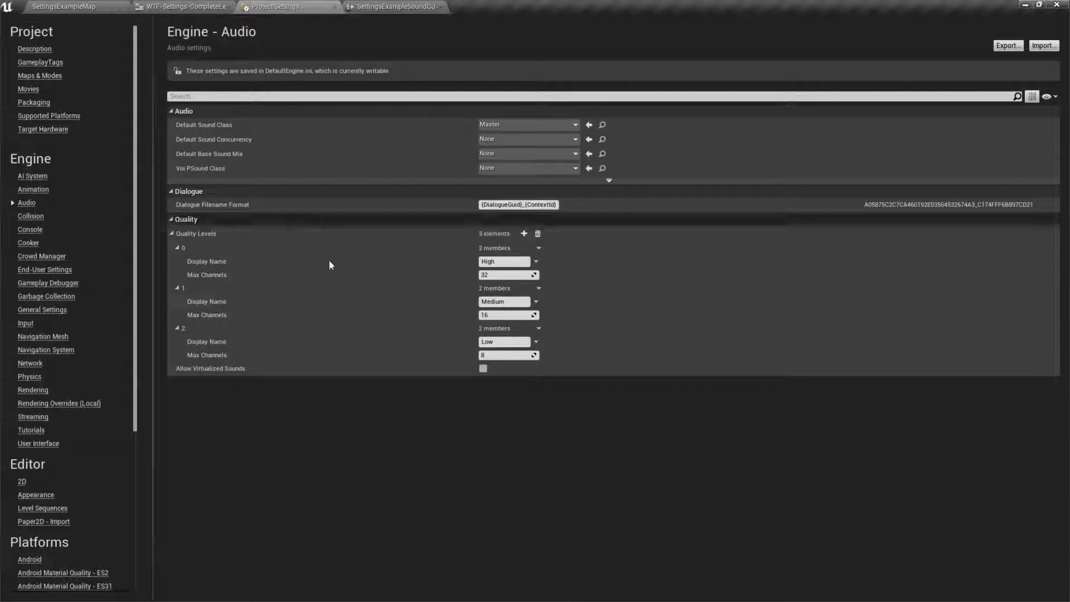
mouse_move(423, 317)
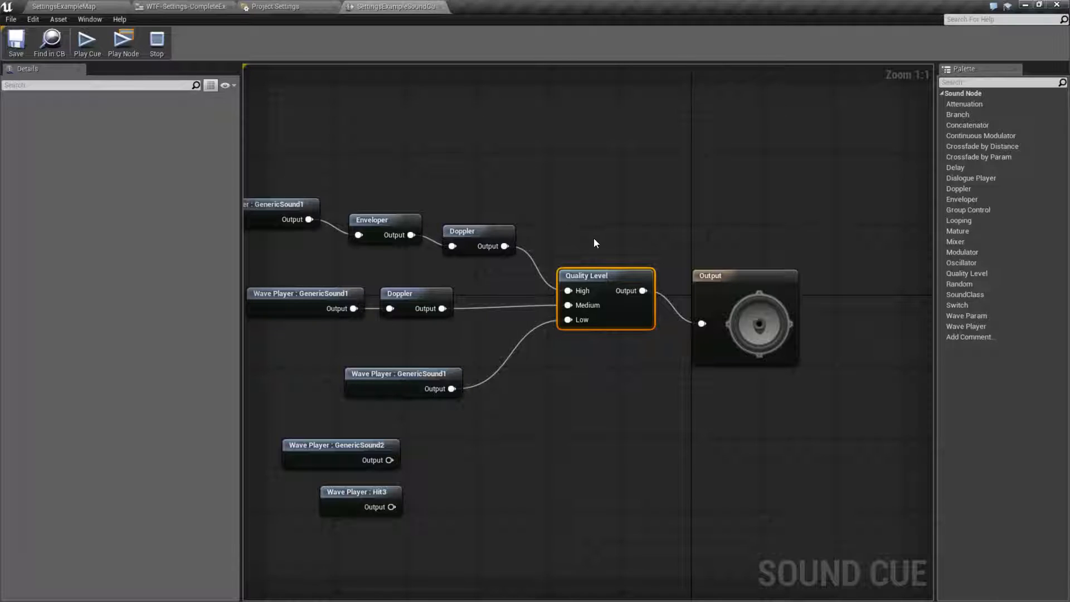
mouse_move(376, 116)
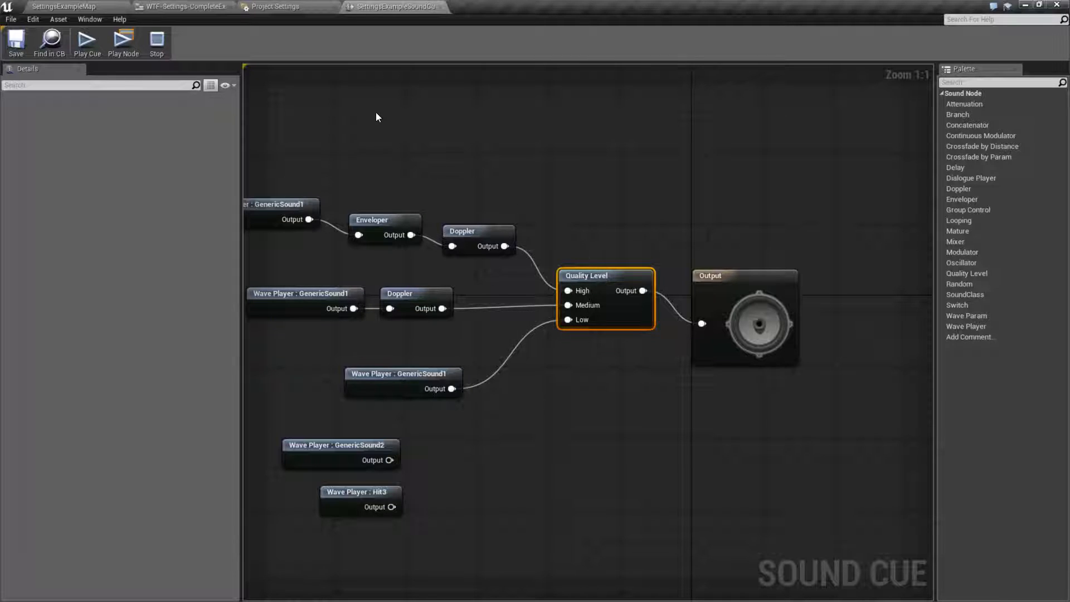
left_click(276, 6)
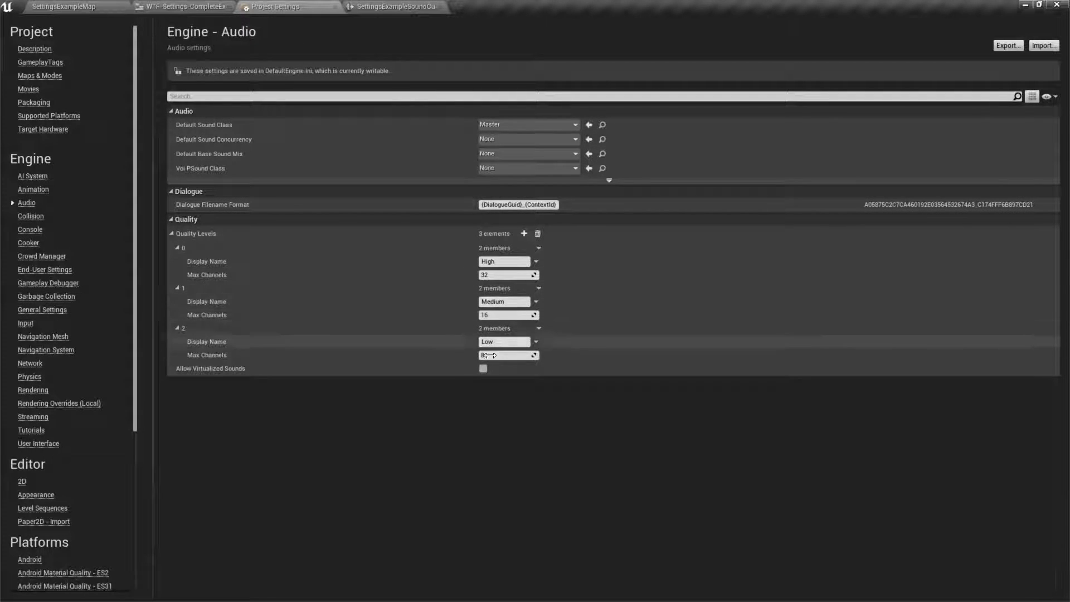
left_click(393, 6)
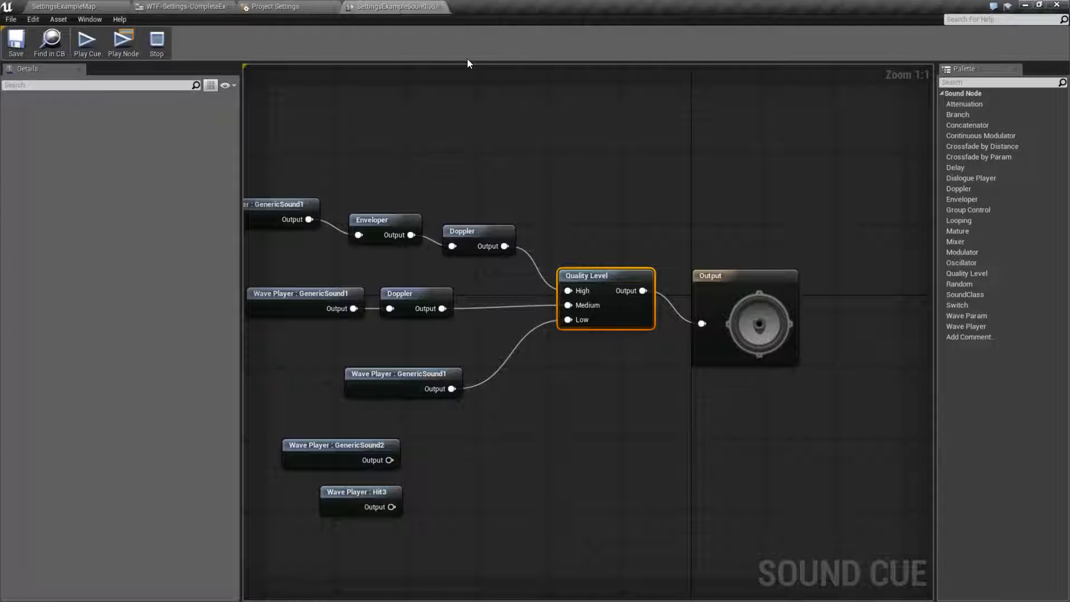
left_click(180, 7)
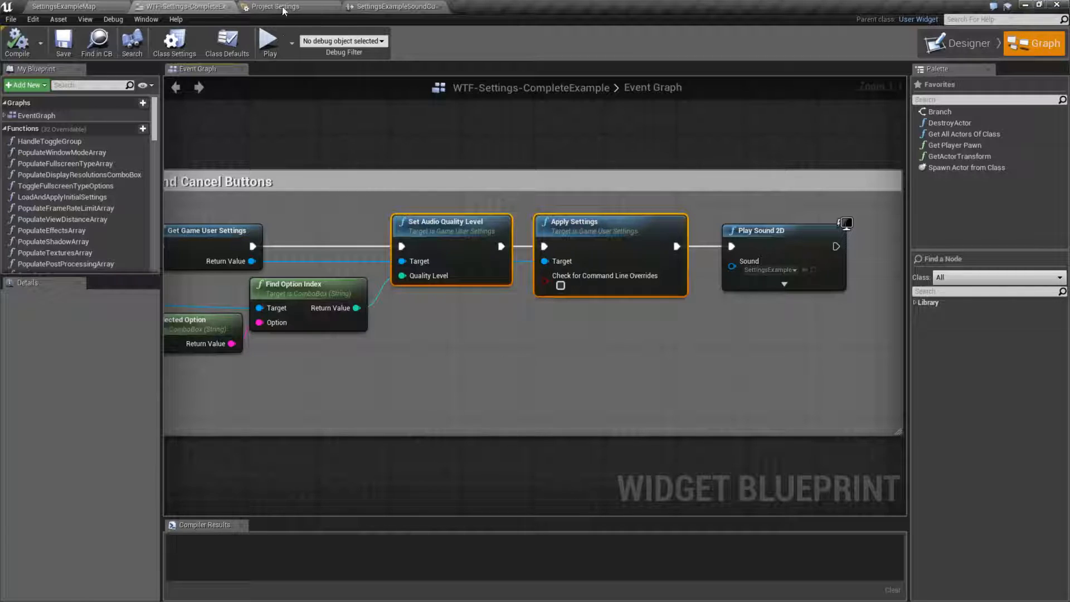
mouse_move(349, 143)
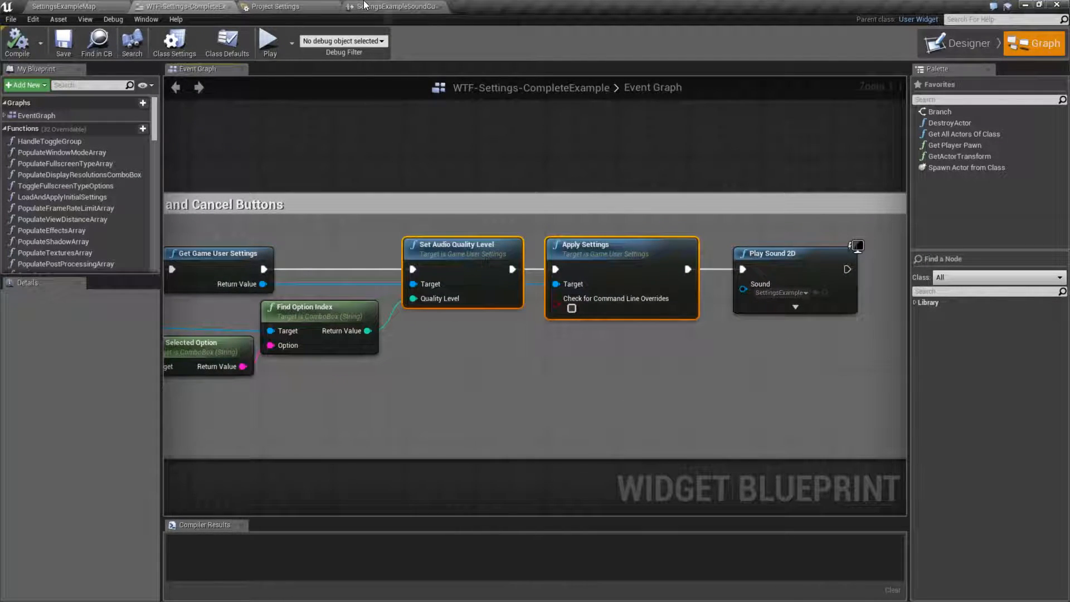
Switch back to the SettingsExampleSoundCue graph.
left_click(390, 6)
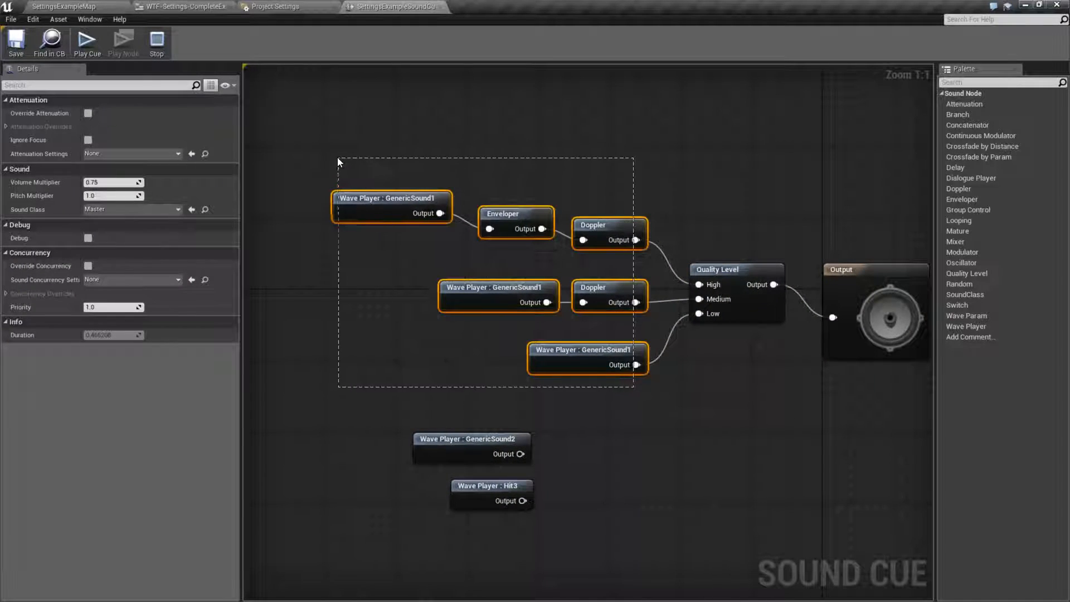
Select the High branch Doppler and Quality Level nodes, then view the project audio quality settings.
left_click(610, 225)
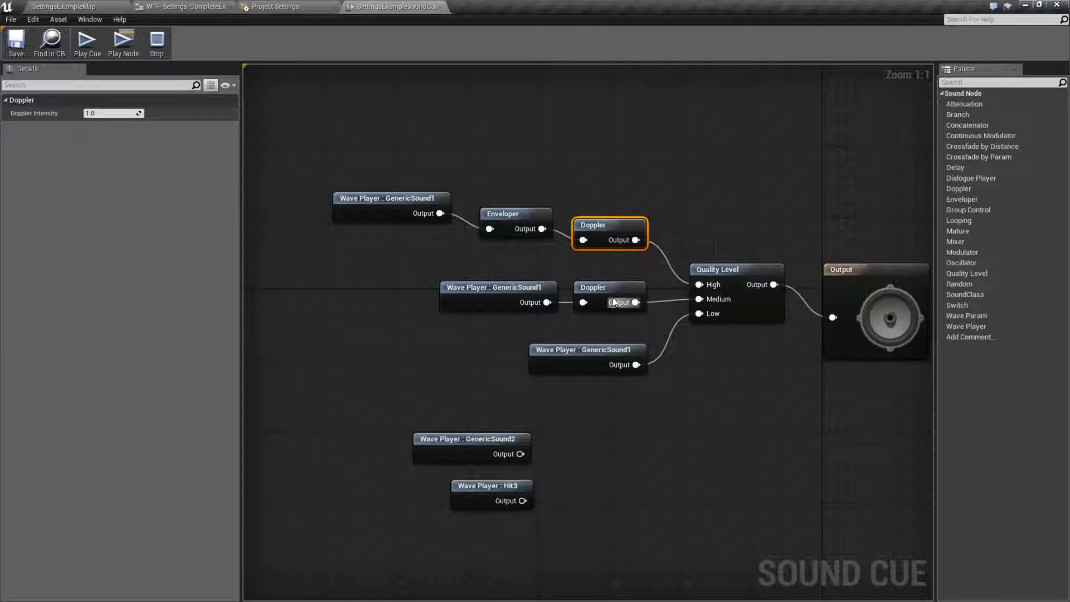
left_click(587, 350)
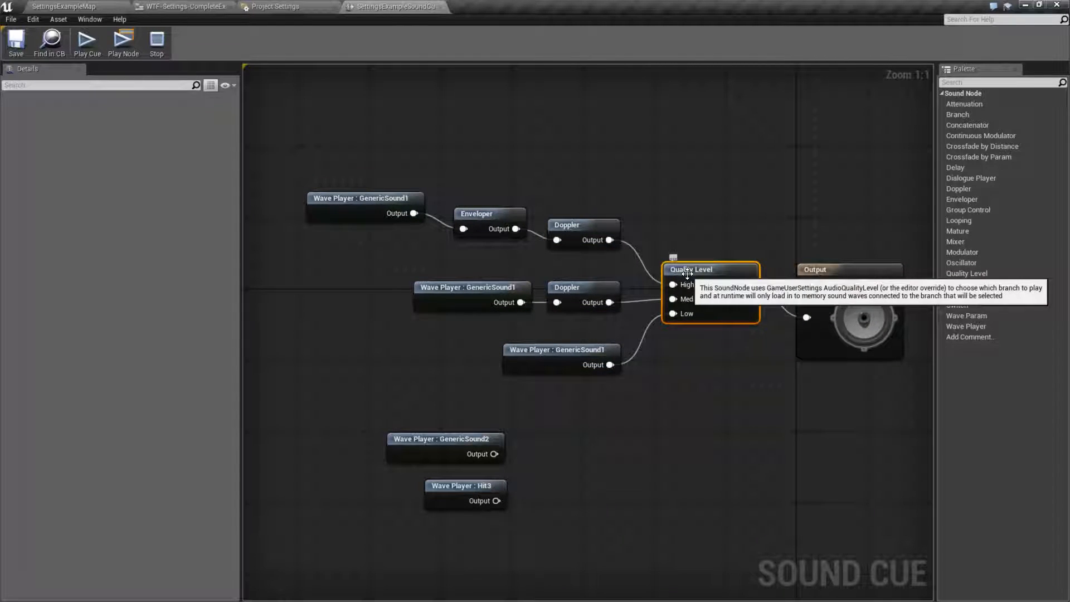
left_click(287, 6)
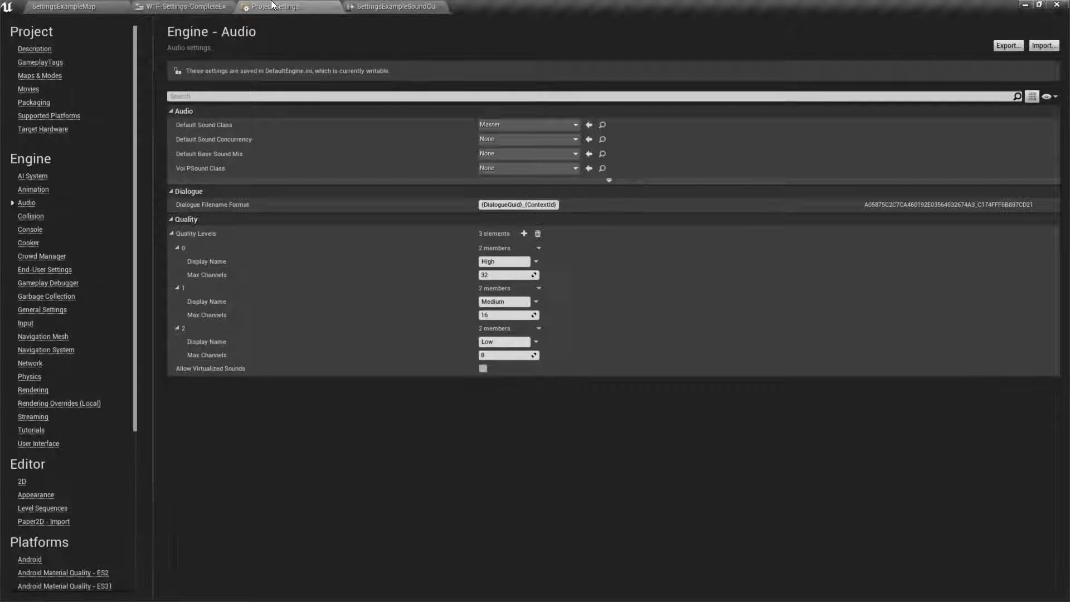
Review the three Audio Quality Levels, then return to the SettingsExampleSoundCue graph.
left_click(180, 6)
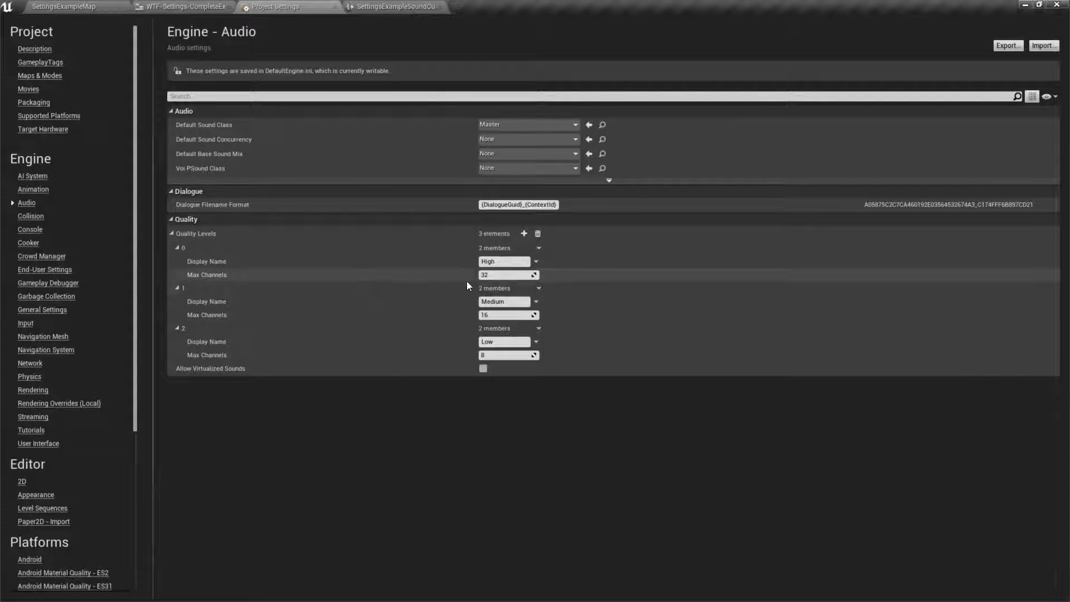
mouse_move(498, 275)
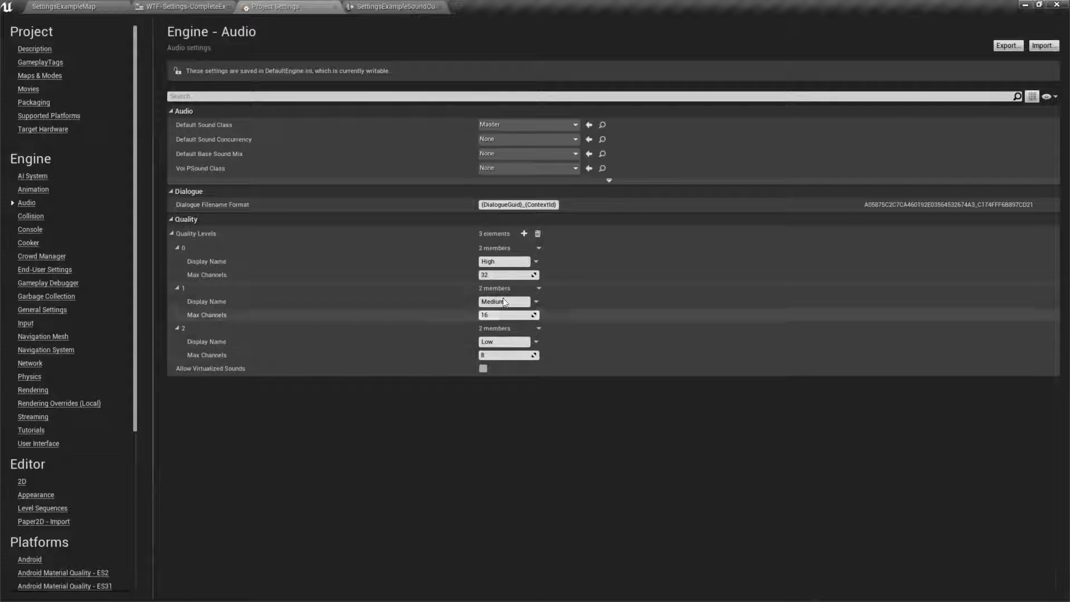
mouse_move(505, 355)
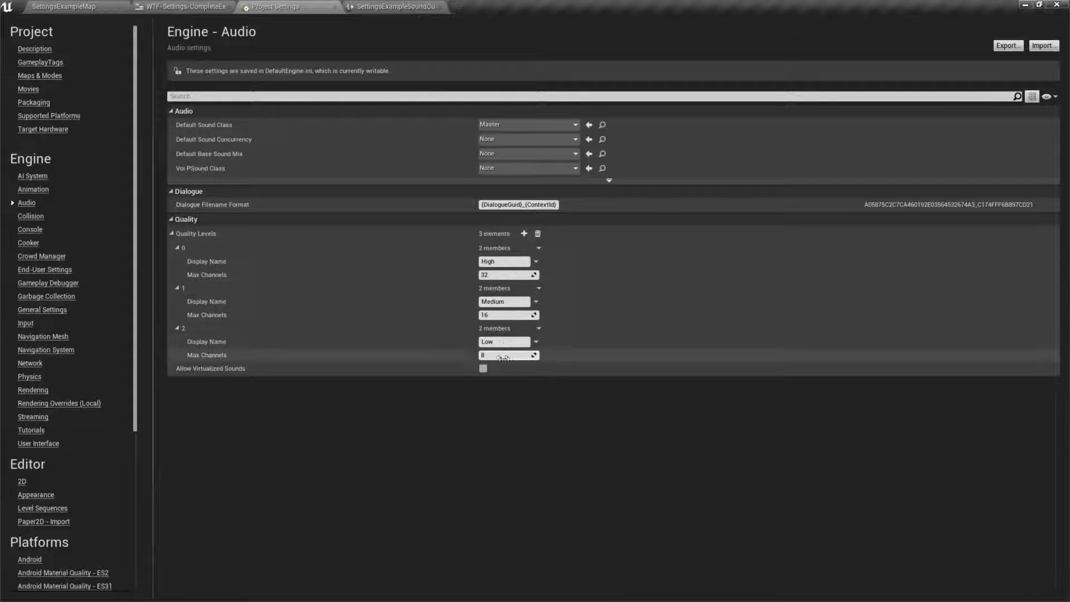
left_click(395, 6)
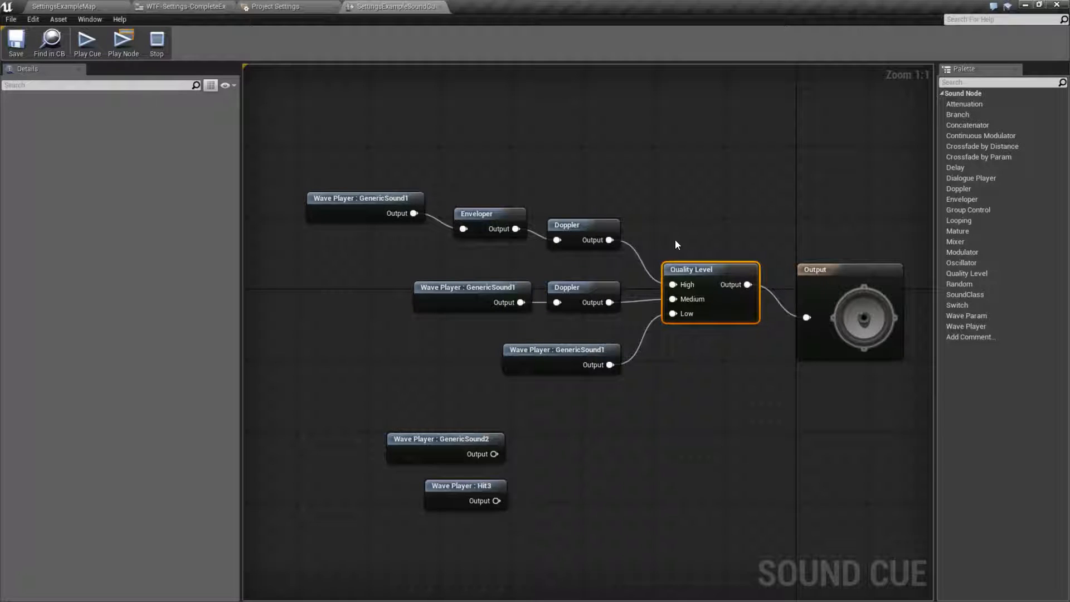